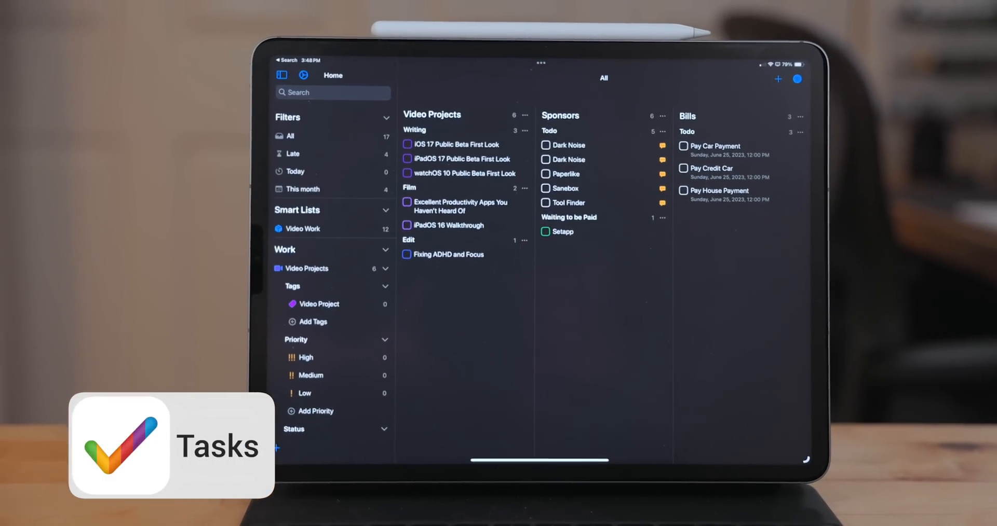
Step: Flip between the Bills and House lists in the Tasks sidebar
left_click(230, 357)
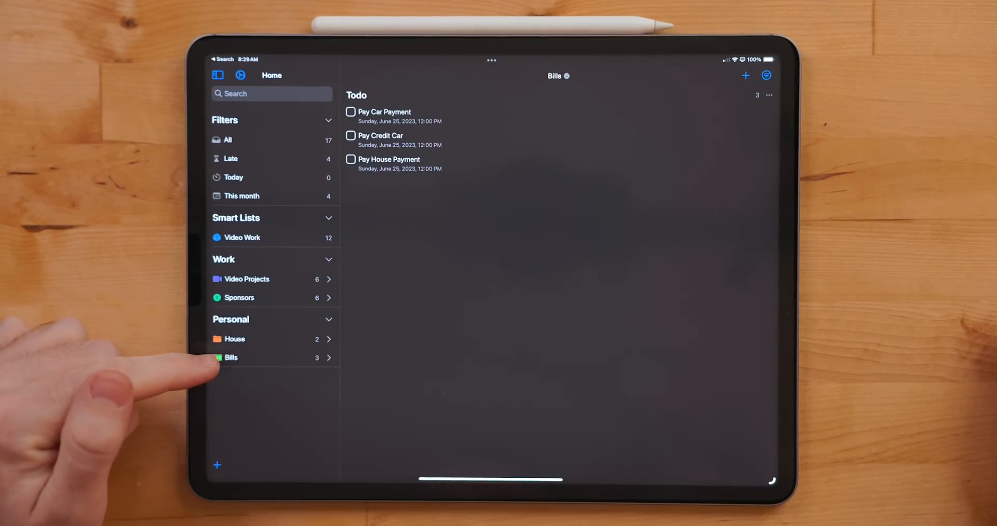
left_click(235, 338)
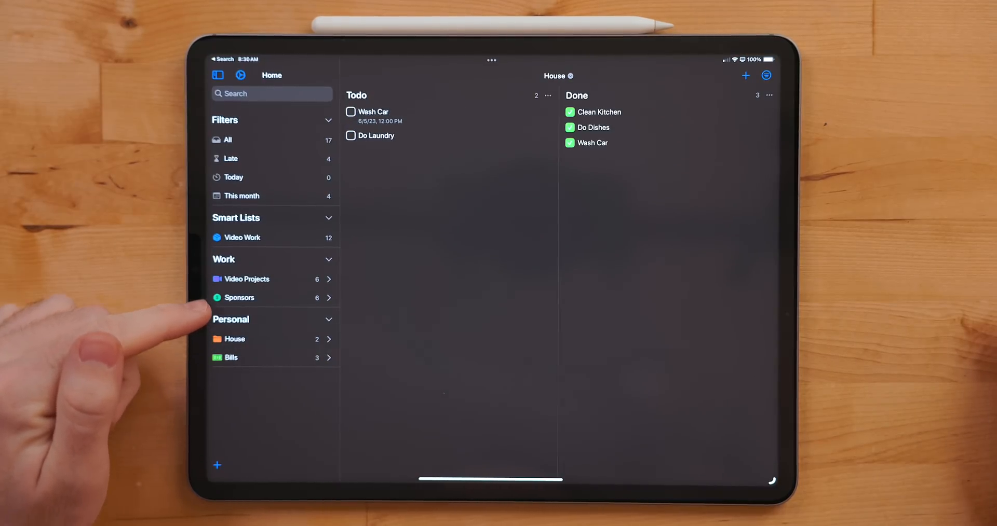
left_click(231, 357)
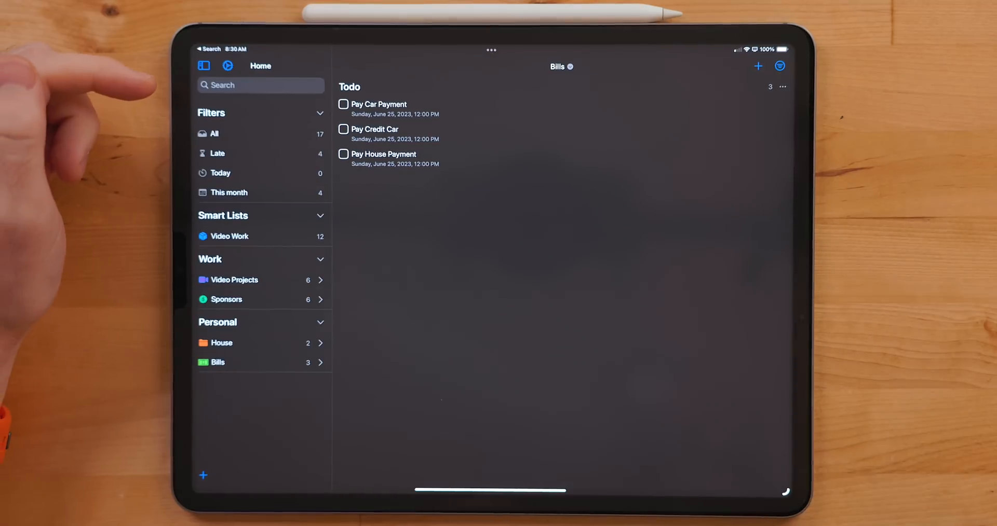
left_click(235, 338)
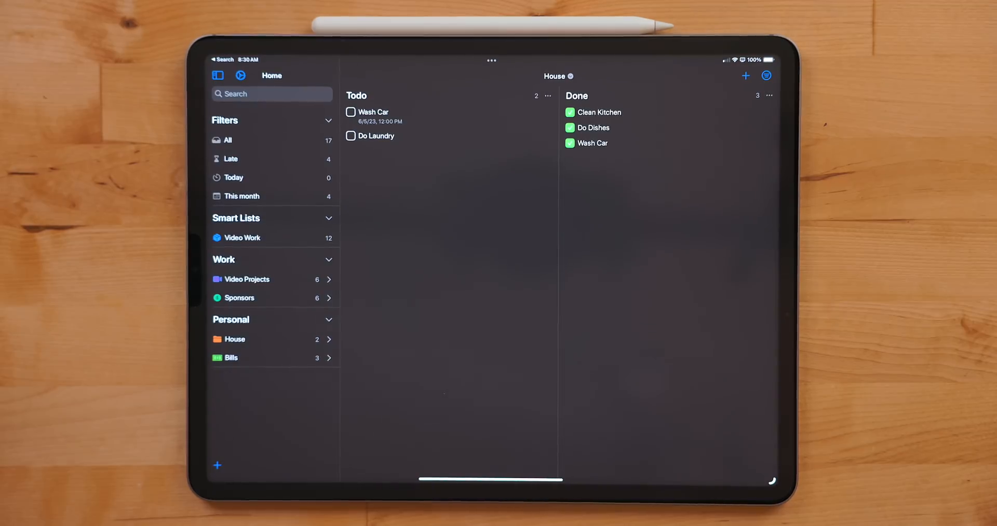
Step: Show the Video Projects board and scan across its Writing and Film columns
left_click(248, 279)
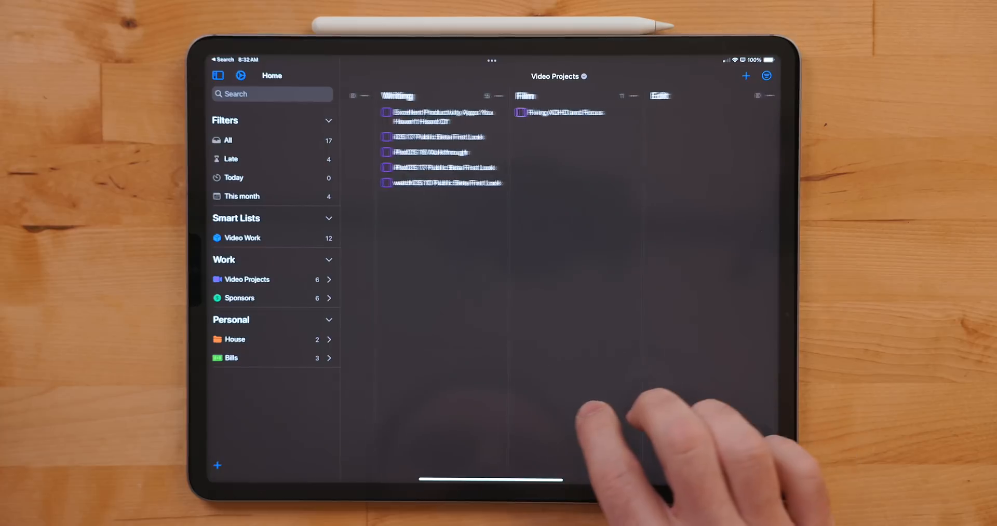
scroll("left", 3)
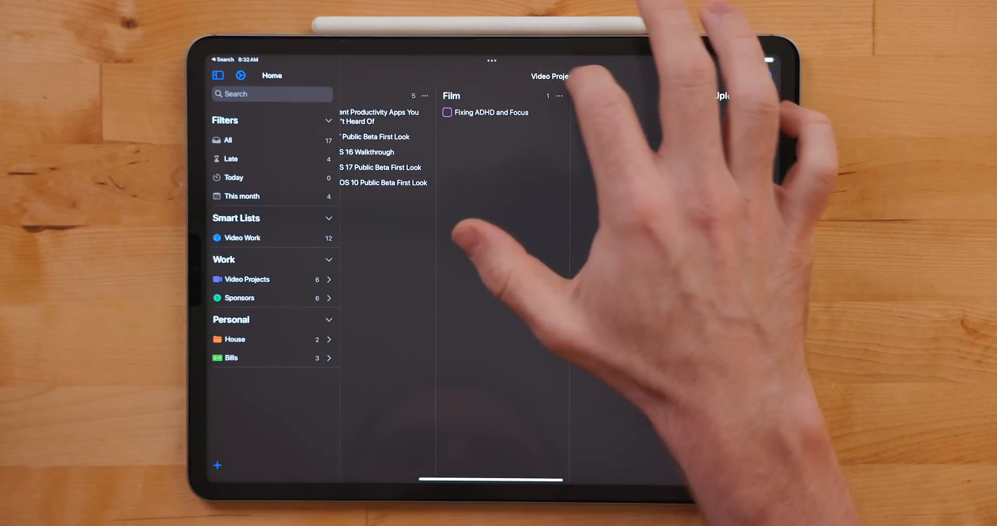
Step: Review the Video Projects task statuses via Modify task statuses, then dismiss the editor
left_click(491, 61)
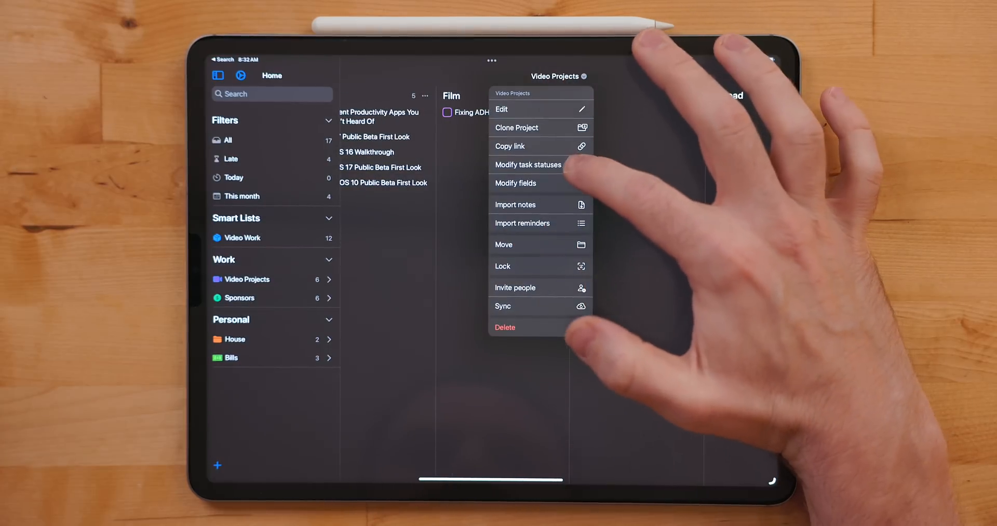
left_click(527, 165)
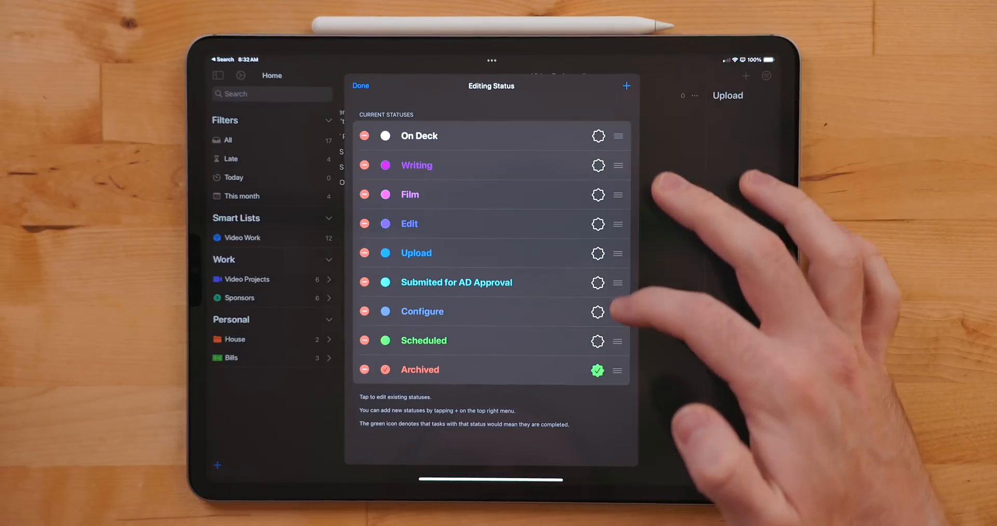
left_click(361, 87)
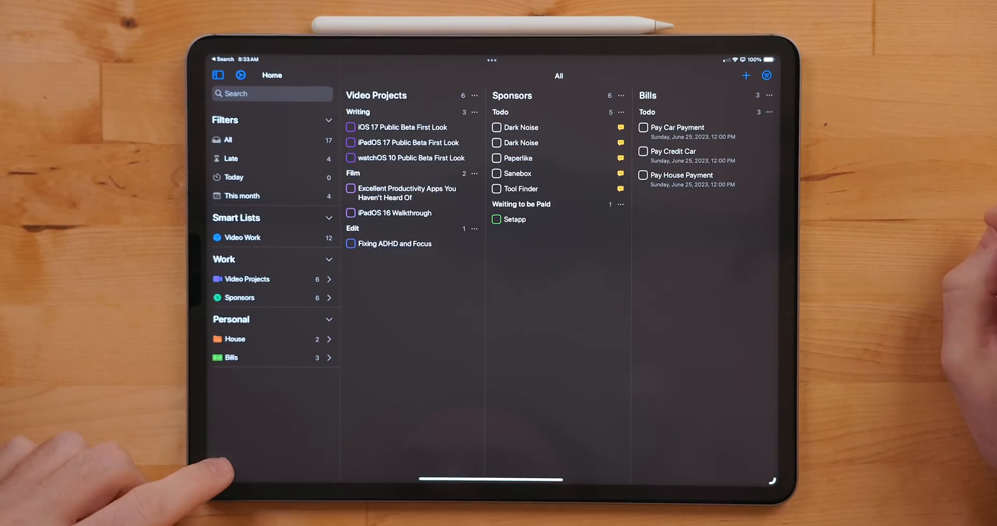
Step: Start a New Smart List, close it, and expand Tags, Priority and Status under Video Projects
left_click(217, 466)
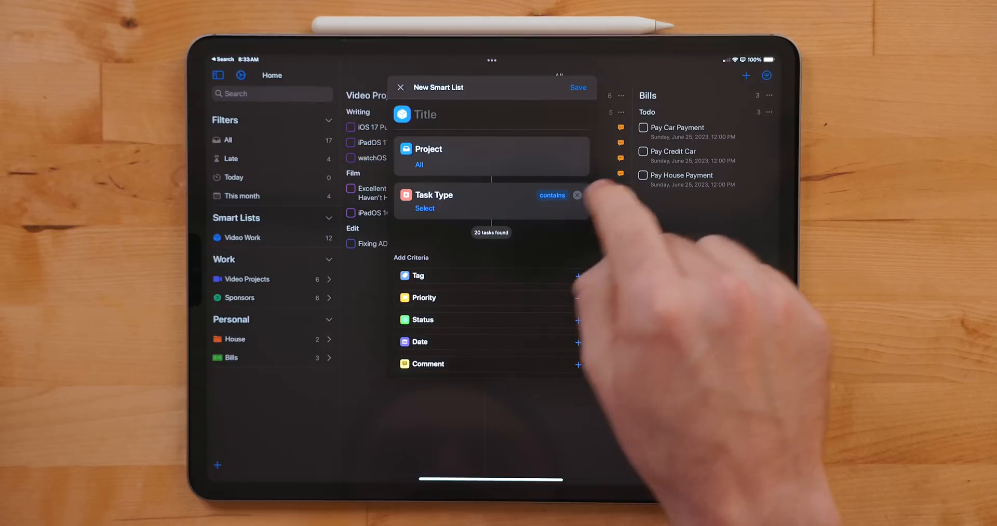
left_click(425, 208)
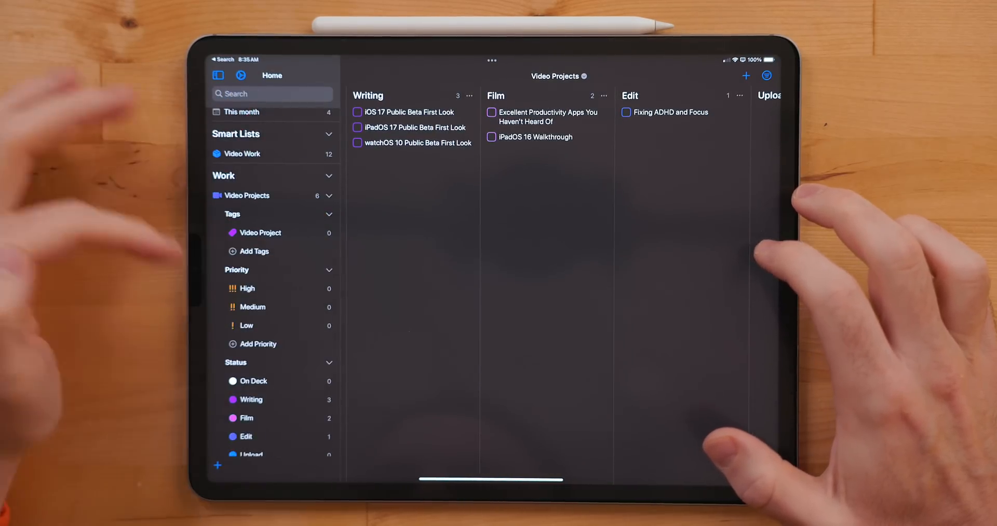
scroll("down", 3)
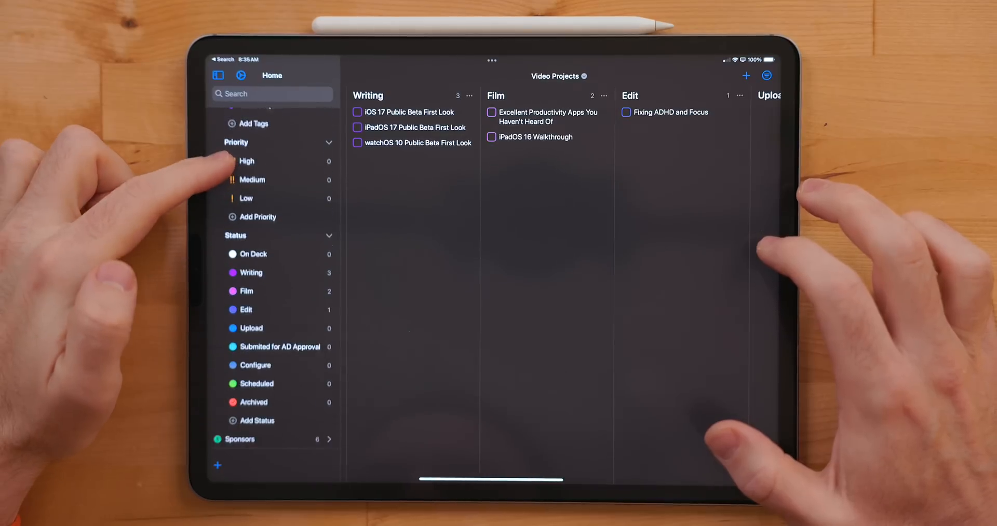
scroll("down", 3)
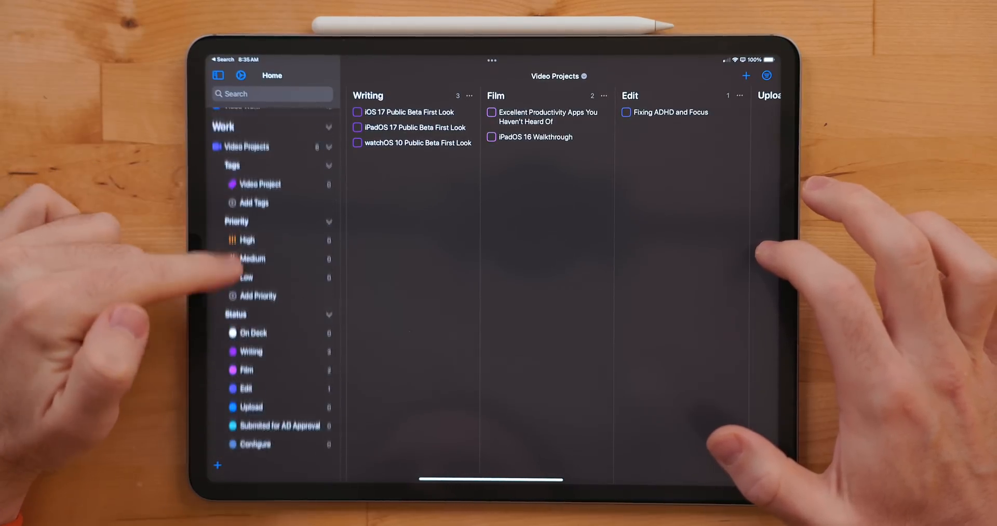
scroll("down", 3)
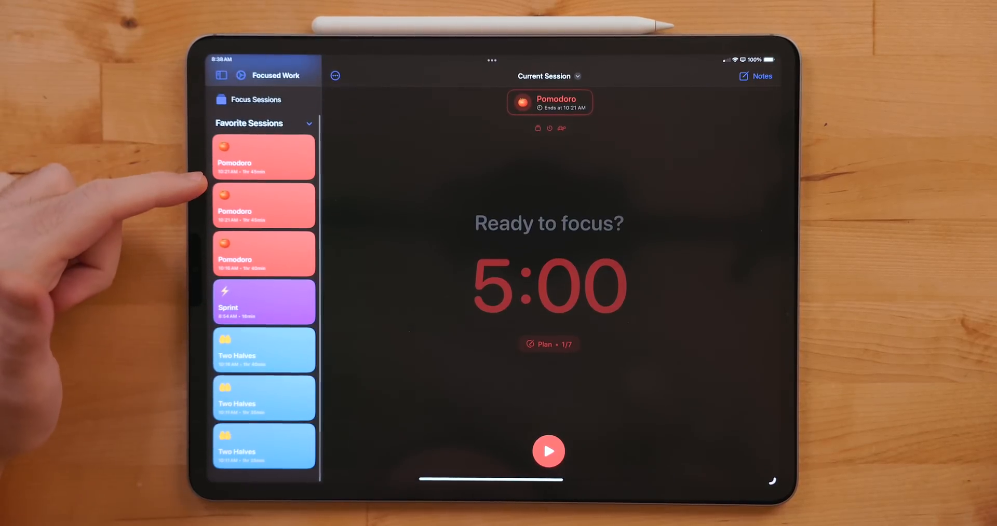
Step: Choose the Pomodoro favorite session and bring up its stages and settings editor
left_click(263, 157)
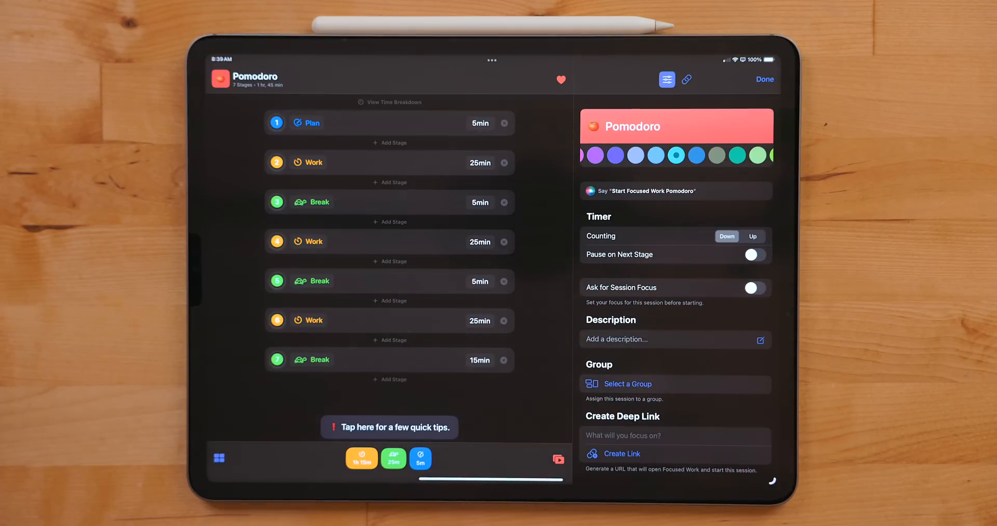
left_click(764, 80)
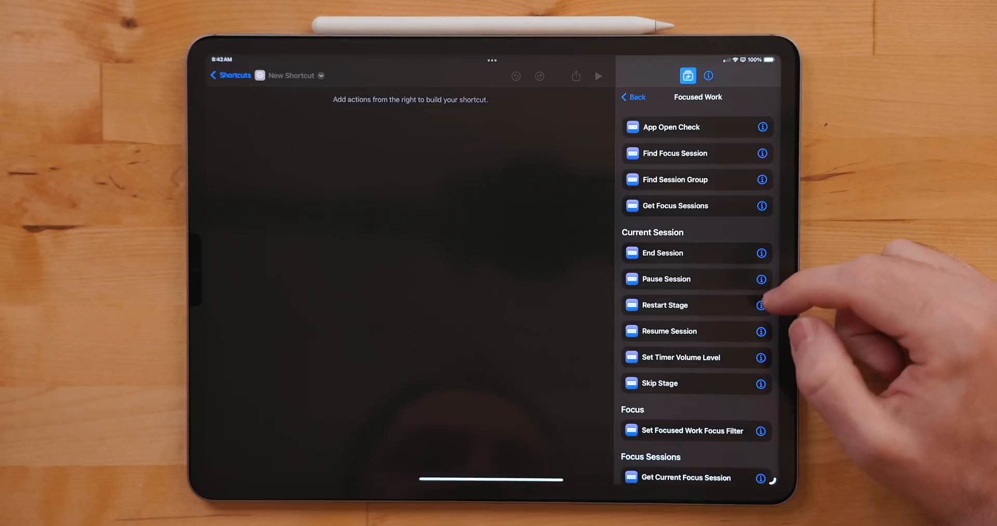
mouse_move(763, 305)
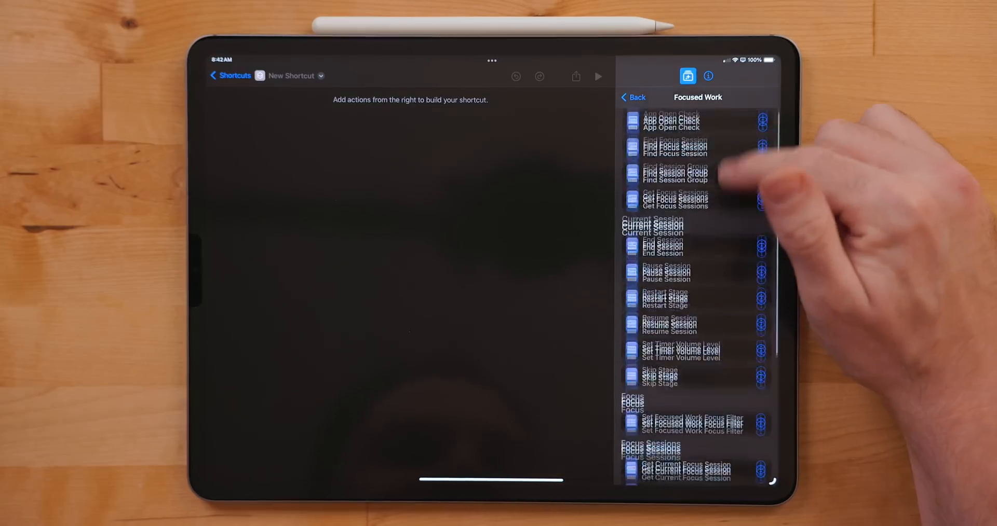
Step: Scroll the Focused Work actions and inspect Set Focused Work Focus Filter
scroll("down", 3)
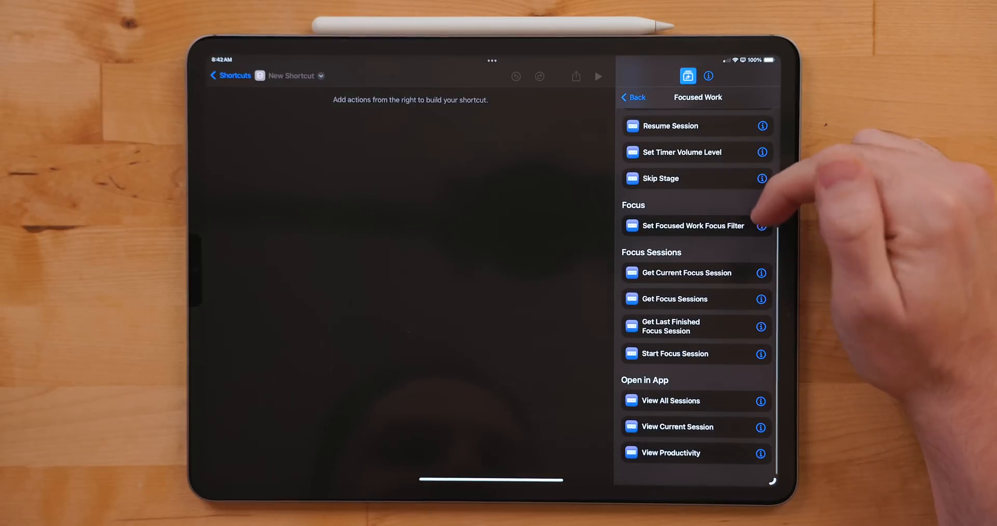
left_click(674, 354)
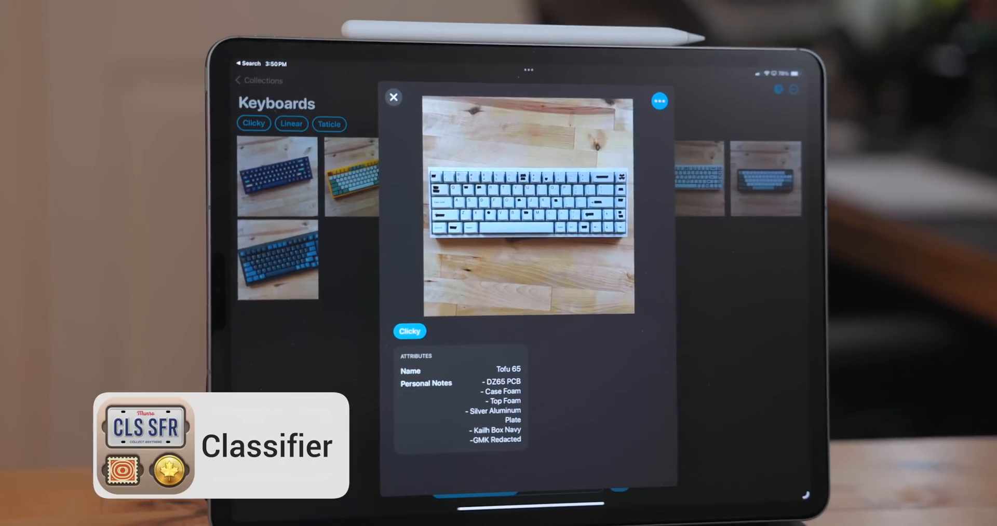
Step: Add the NK87 Aluminum Edition E-Yellow keyboard with its notes to the Keyboards collection
left_click(392, 97)
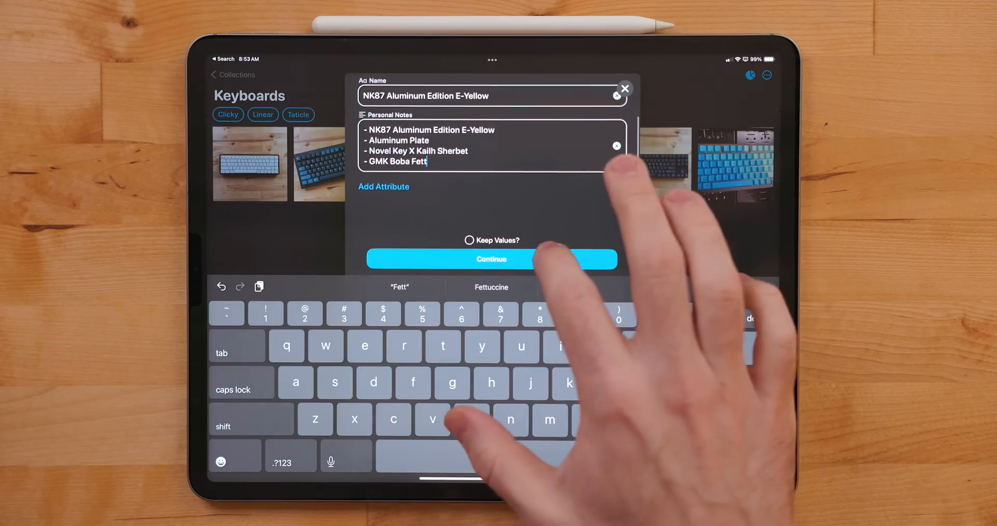
left_click(491, 259)
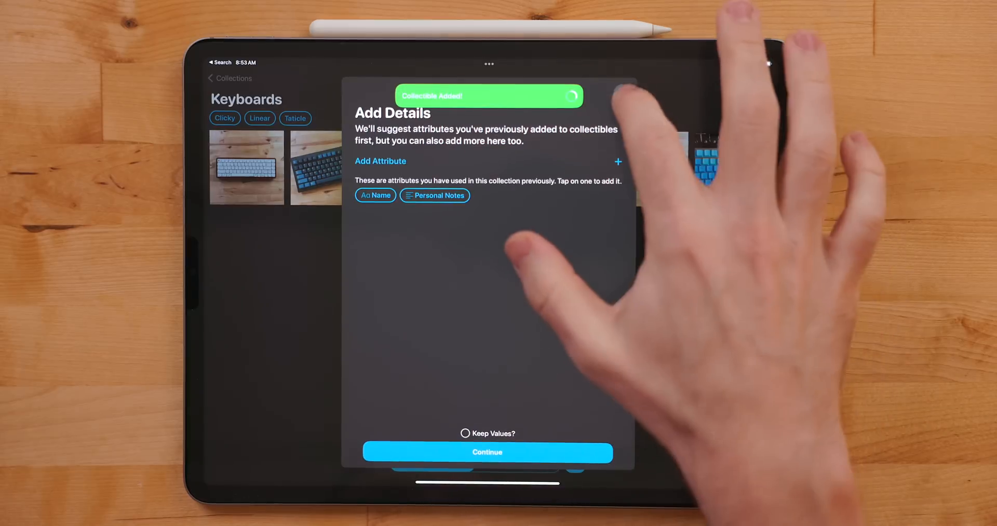
left_click(487, 452)
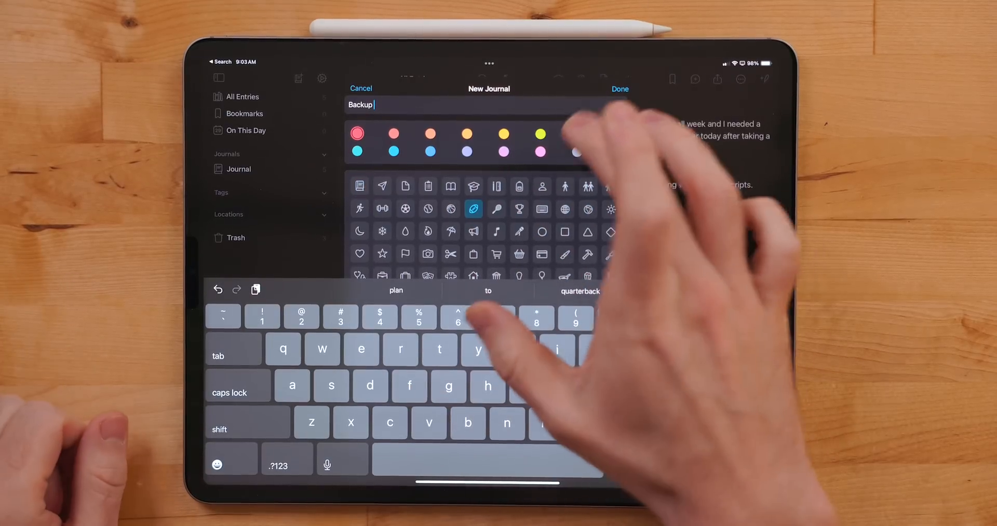
Step: Save the new journal named Backup
left_click(619, 90)
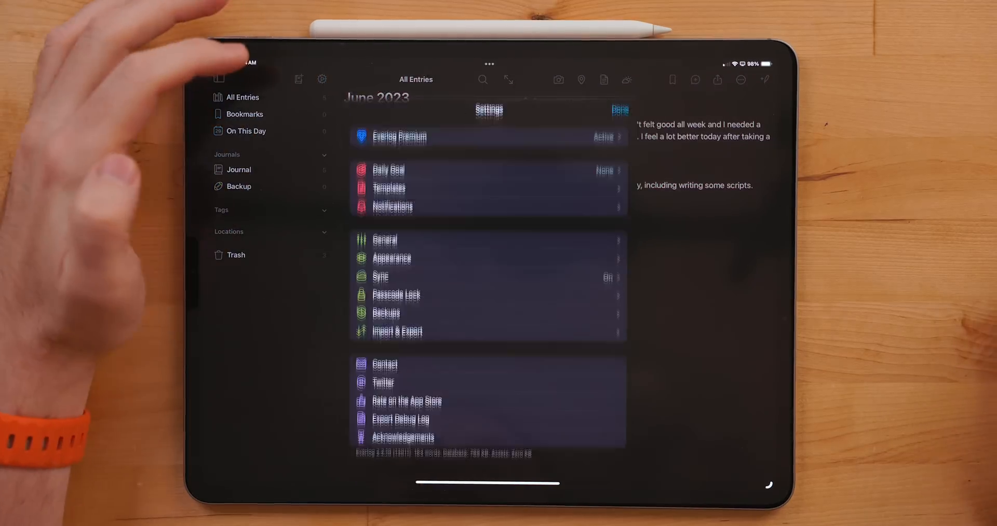
Step: Create today's entry from My Template, answer 'Great' for yesterday and move to Good
left_click(388, 188)
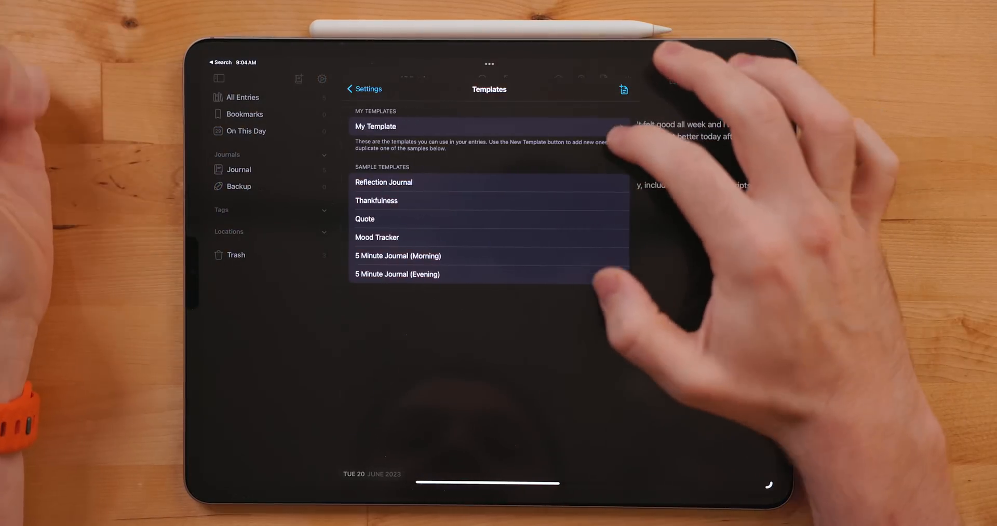
left_click(375, 126)
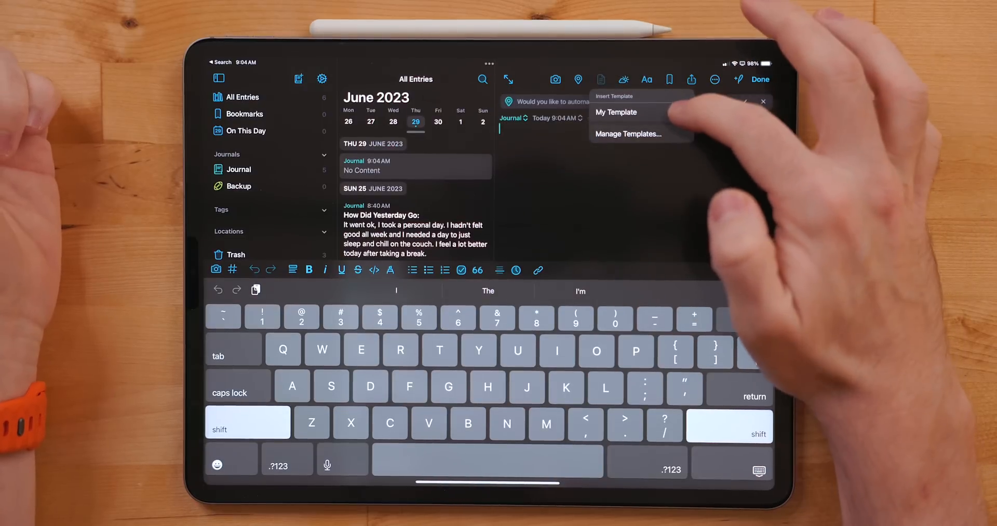
left_click(615, 112)
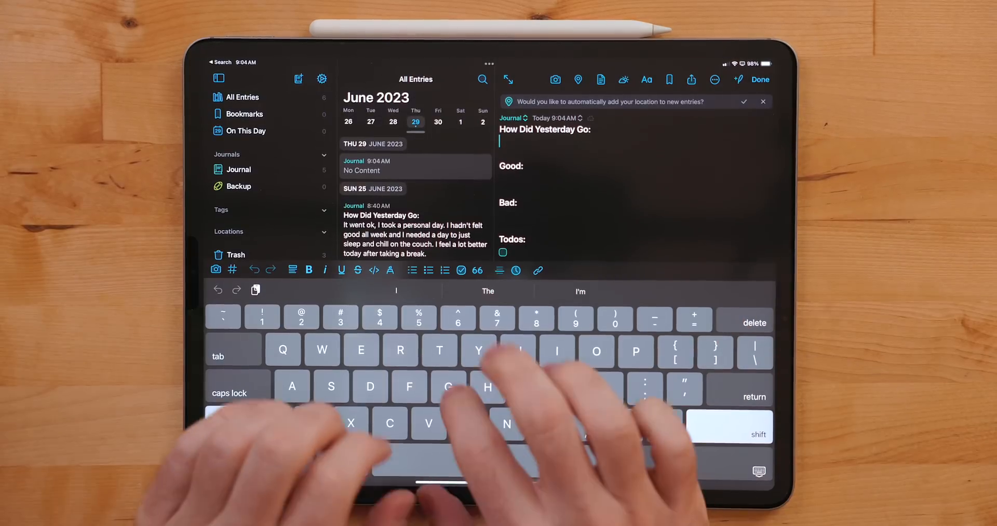
type("Great!")
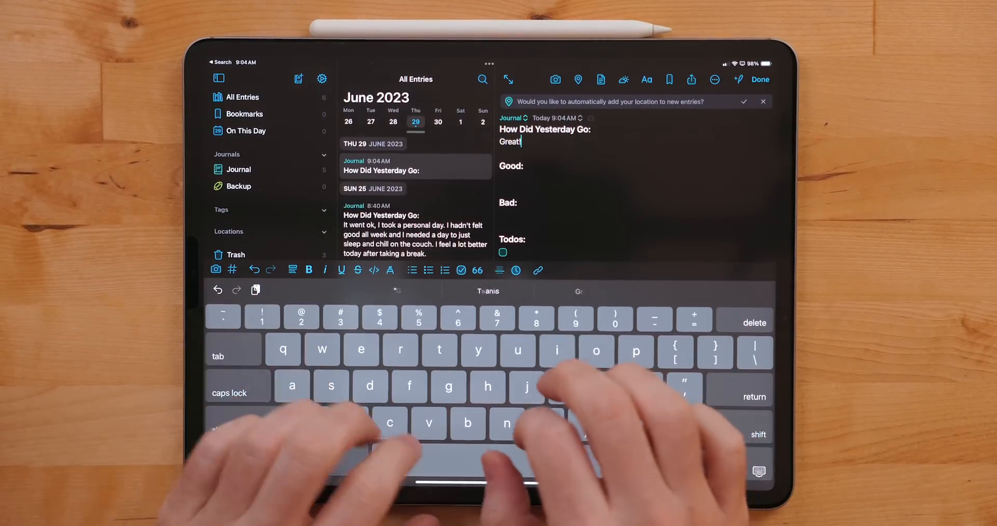
left_click(760, 79)
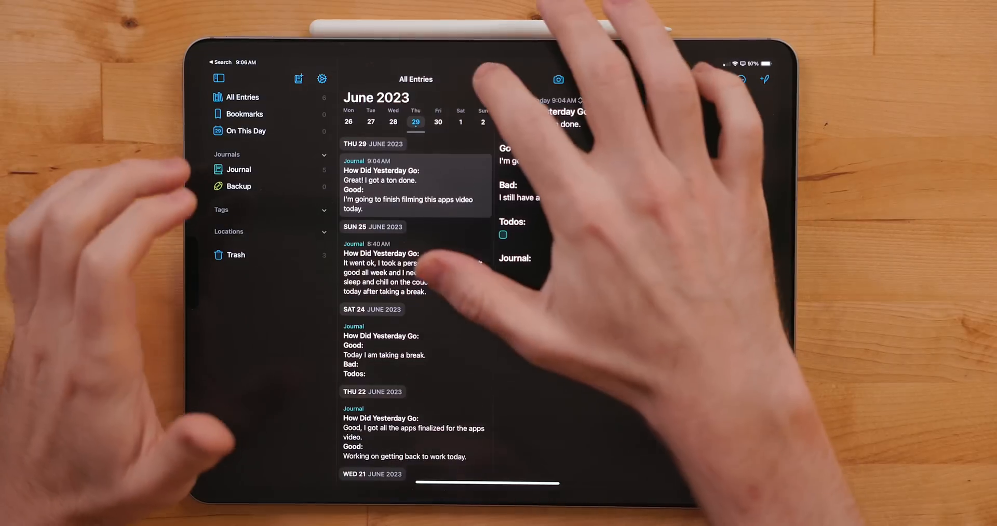
Step: Search past journal entries for the term 'Scri'
type("Scr")
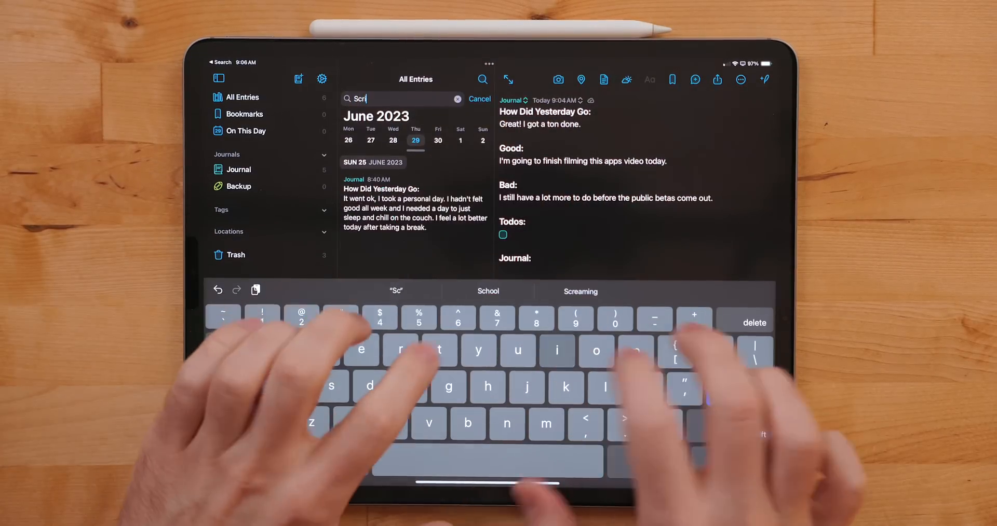
type("i")
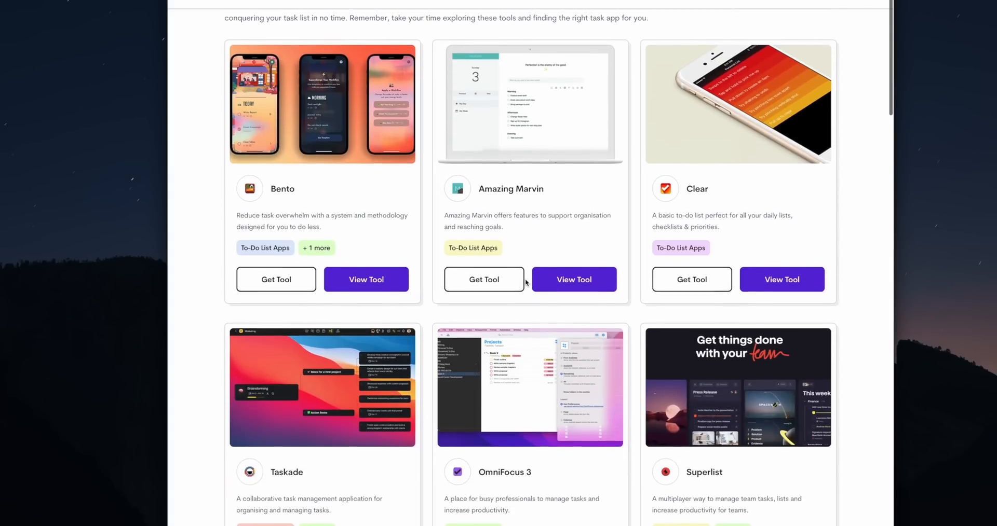
Step: Scroll through the To-Do List Apps page and About team section toward the home page
scroll("down", 3)
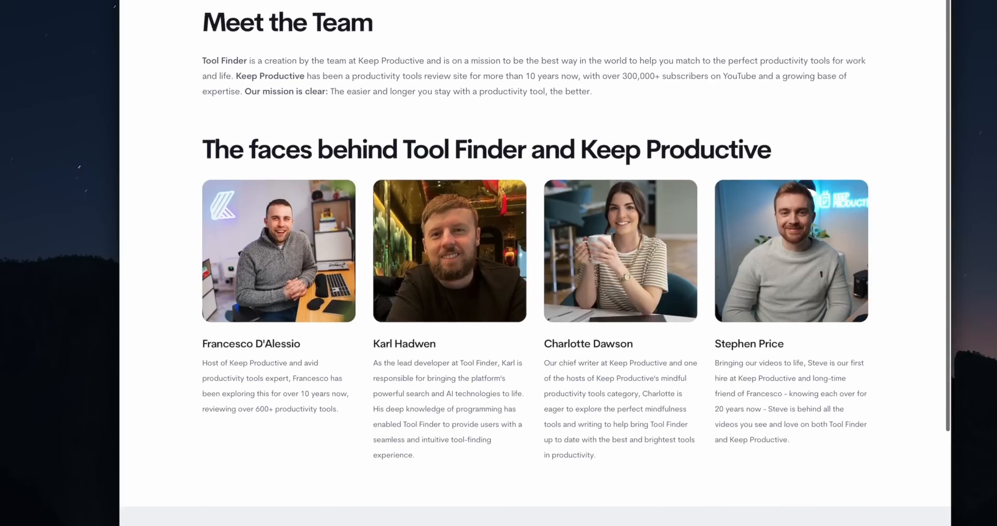
scroll("down", 3)
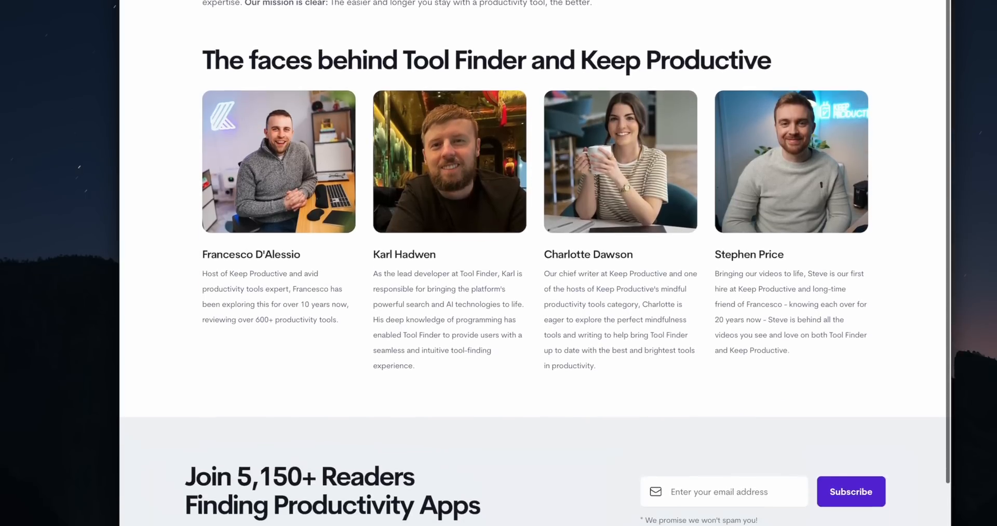
scroll("down", 3)
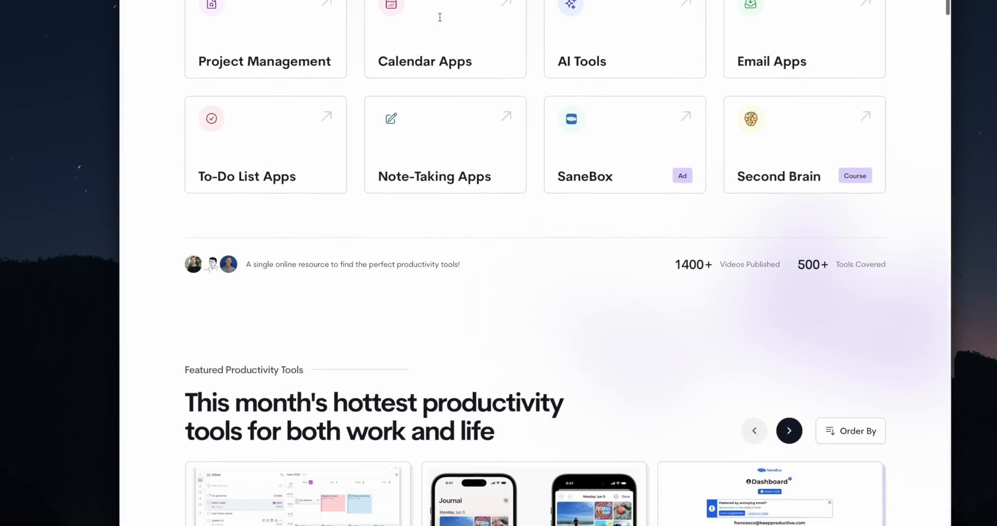
scroll("down", 3)
type("calen")
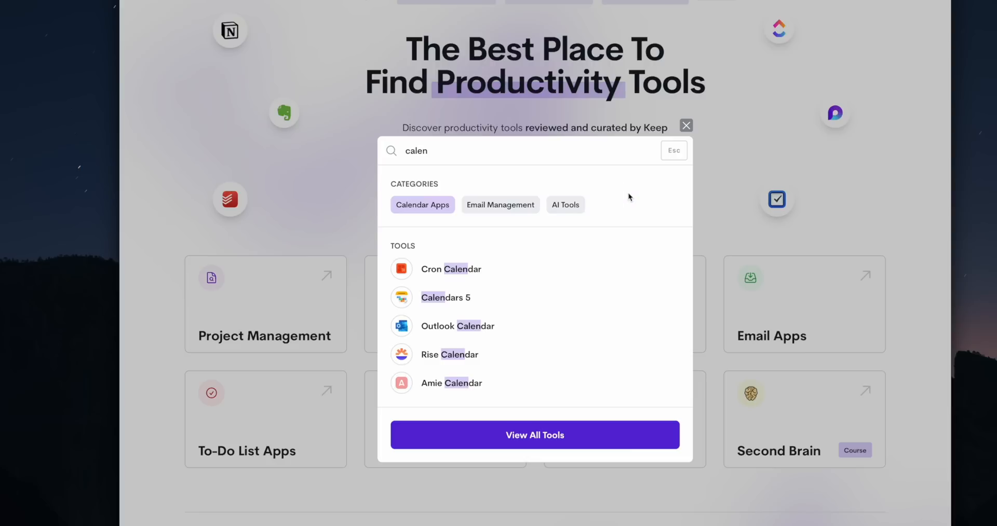
Step: Browse the Calendar Apps category listings
left_click(422, 204)
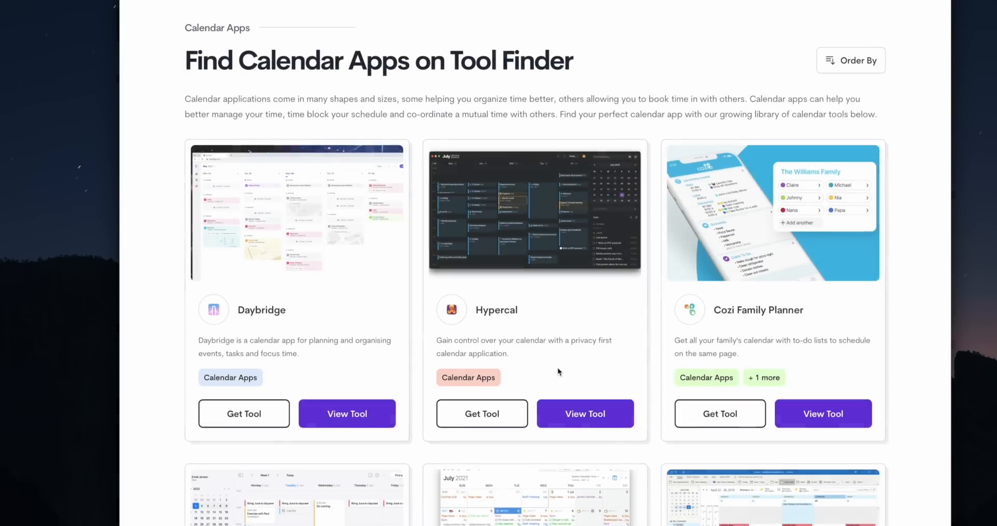
scroll("down", 3)
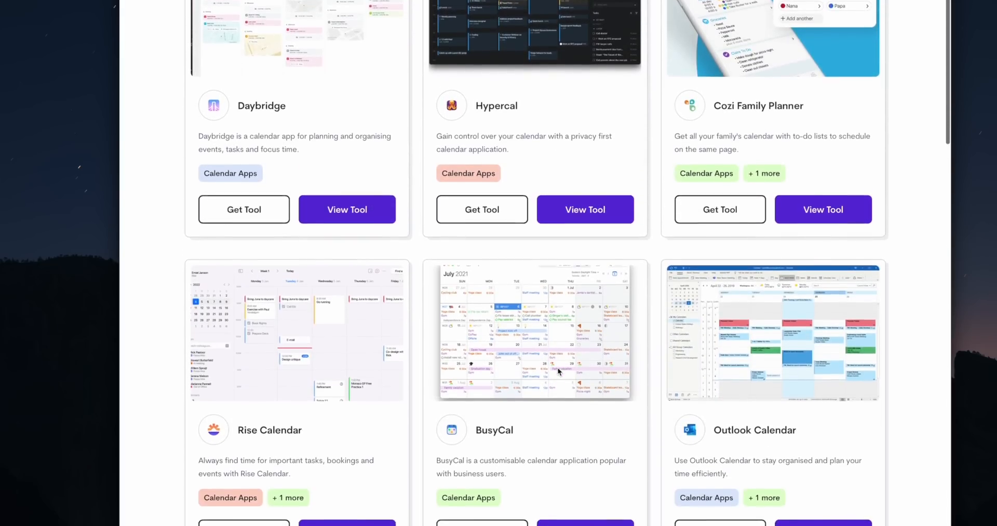
scroll("down", 3)
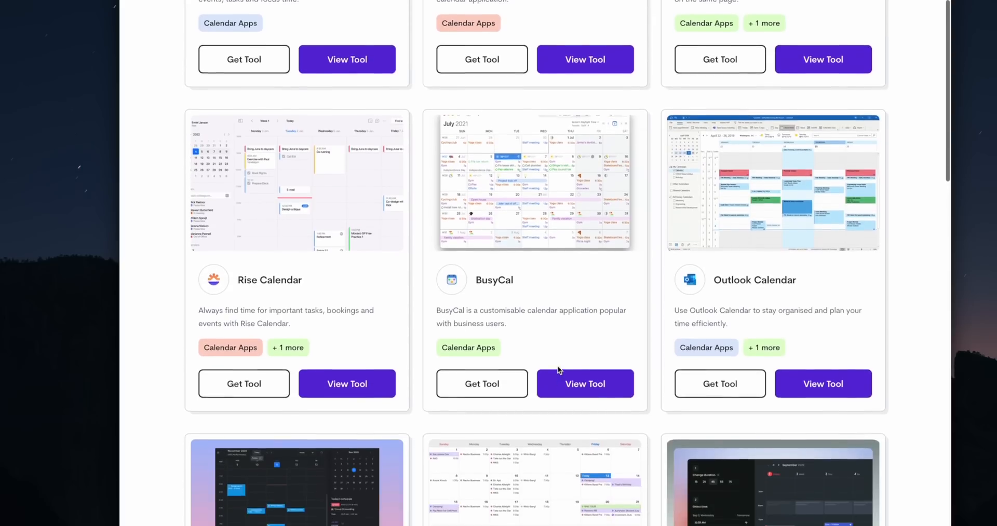
scroll("down", 3)
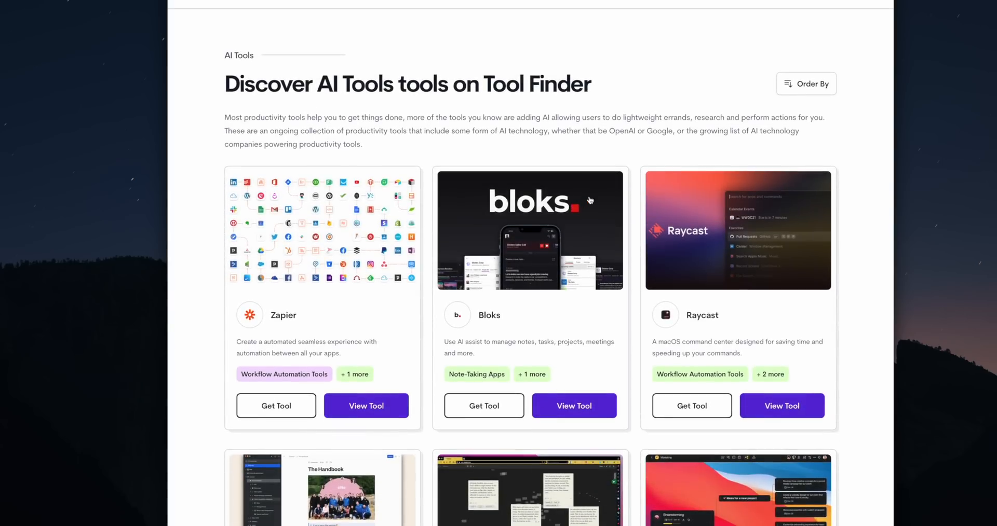
scroll("down", 3)
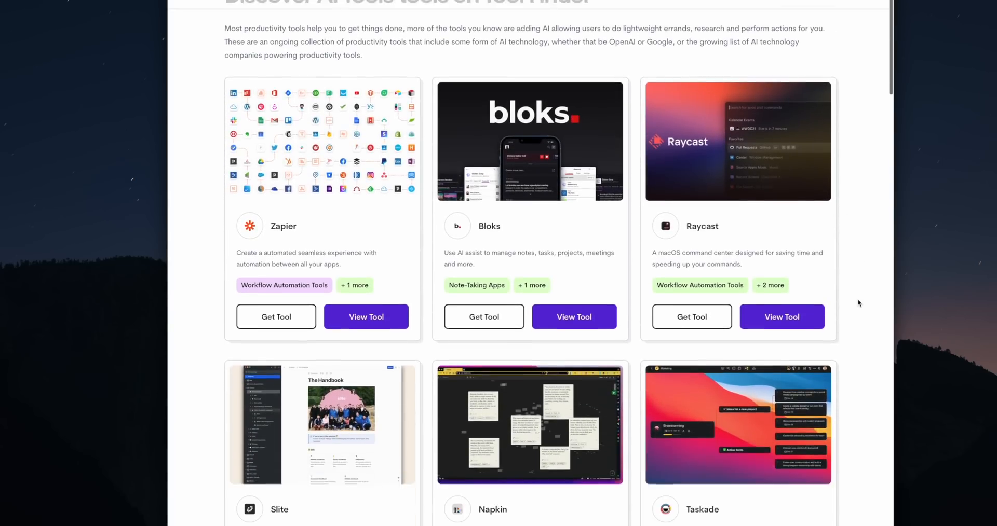
Step: Scroll on through the AI Tools listings and Raycast's details toward the News page
scroll("down", 3)
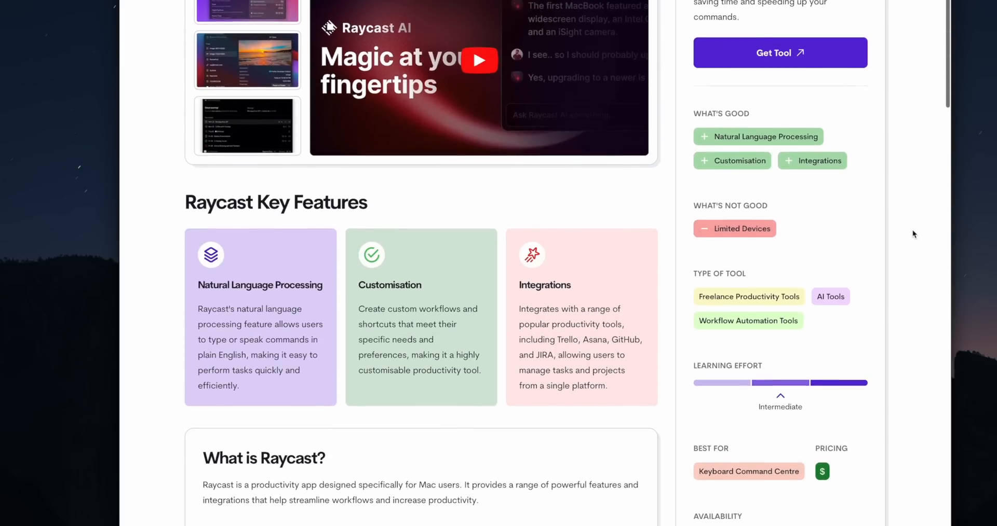
scroll("down", 3)
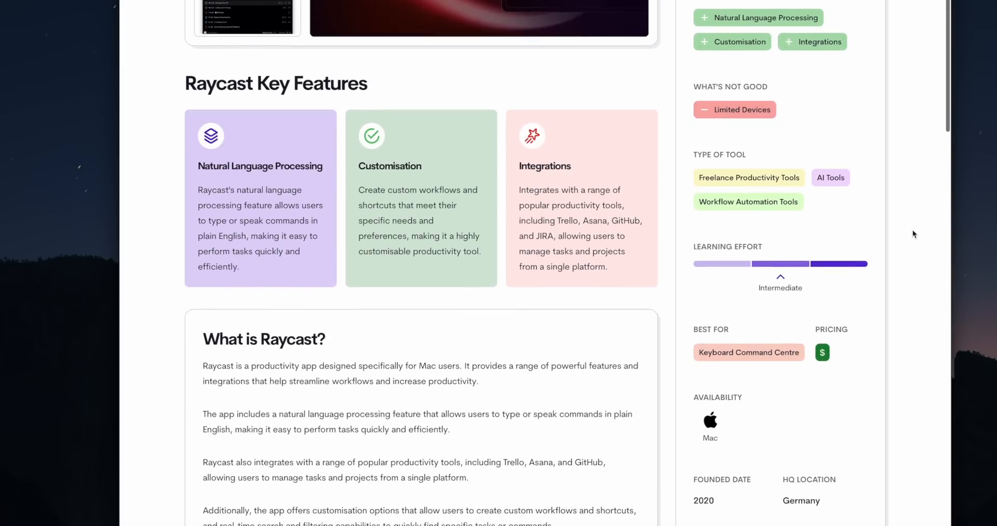
scroll("down", 3)
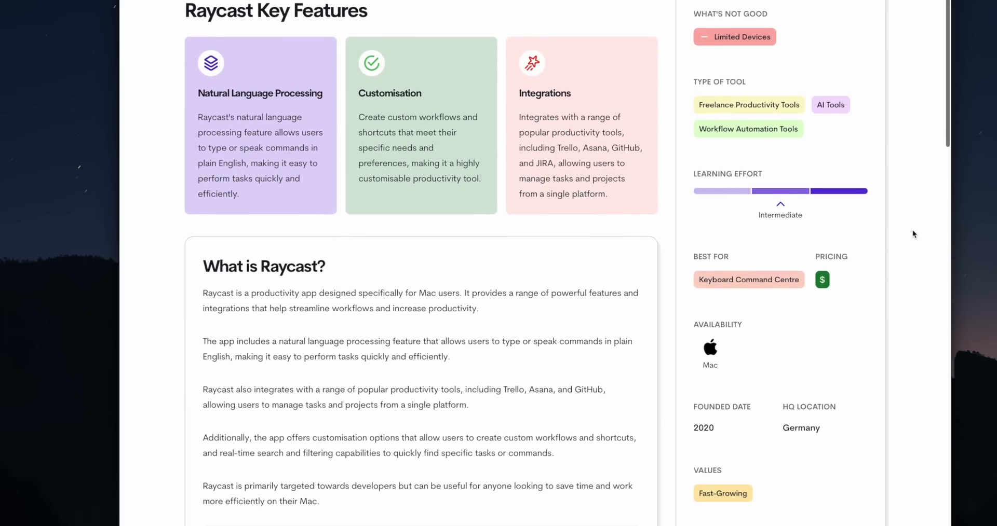
scroll("down", 3)
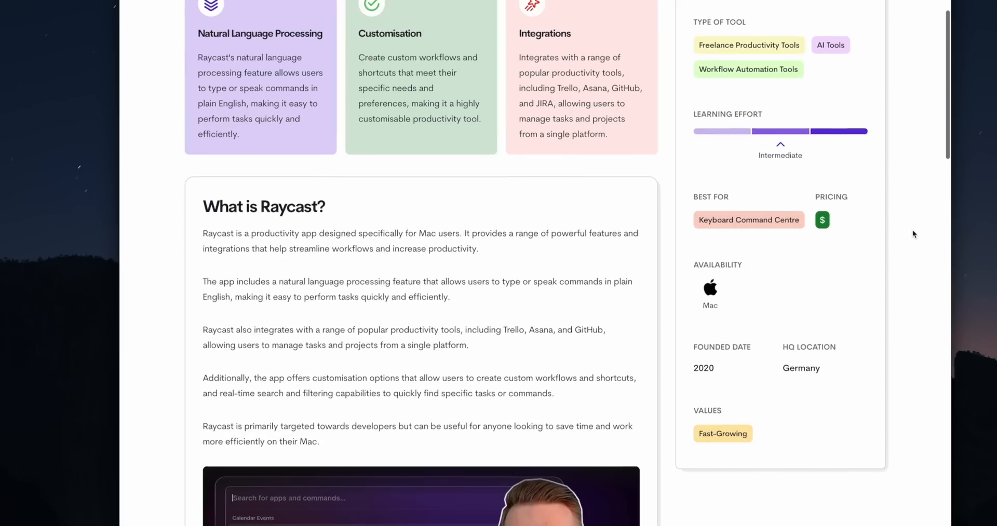
scroll("down", 3)
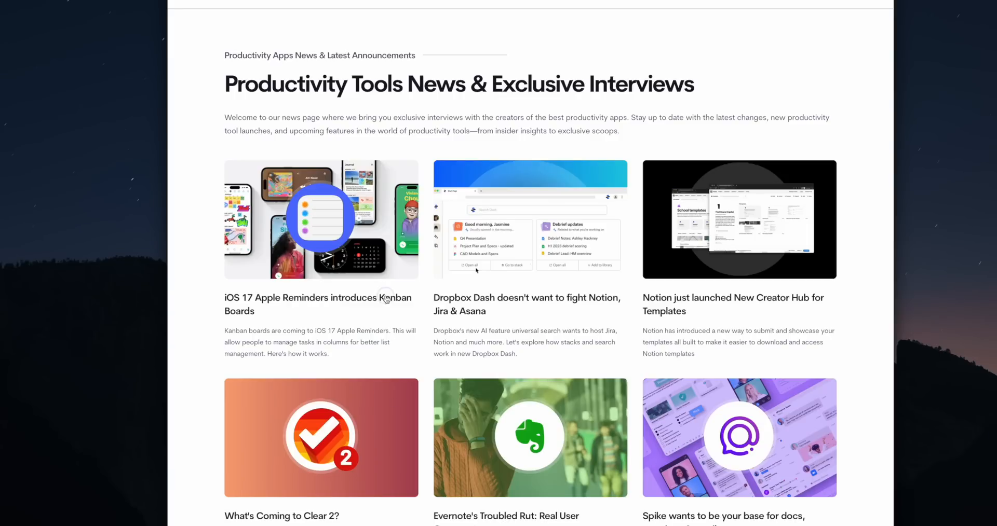
Step: Choose Best 10 Task Management Apps for 2023 from Lists and scroll through it to Streaks
left_click(318, 305)
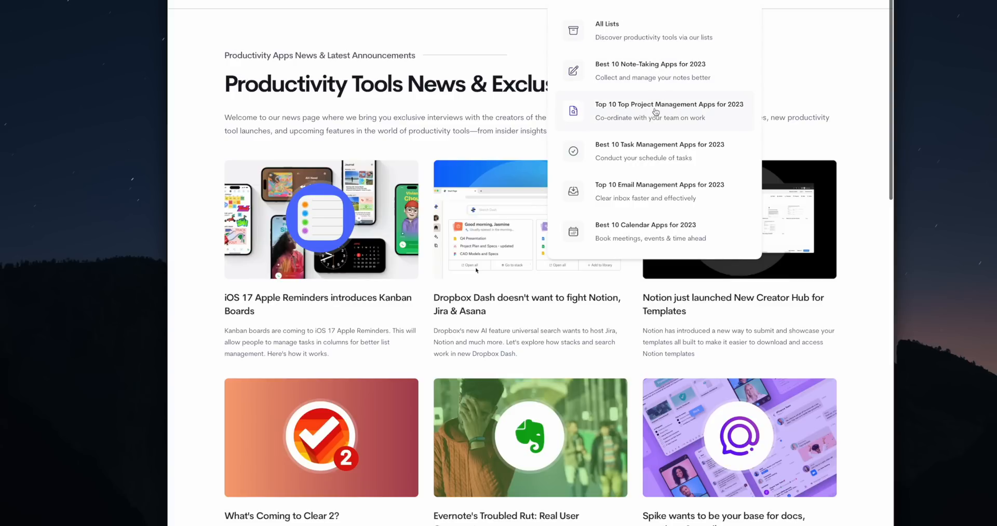
left_click(659, 144)
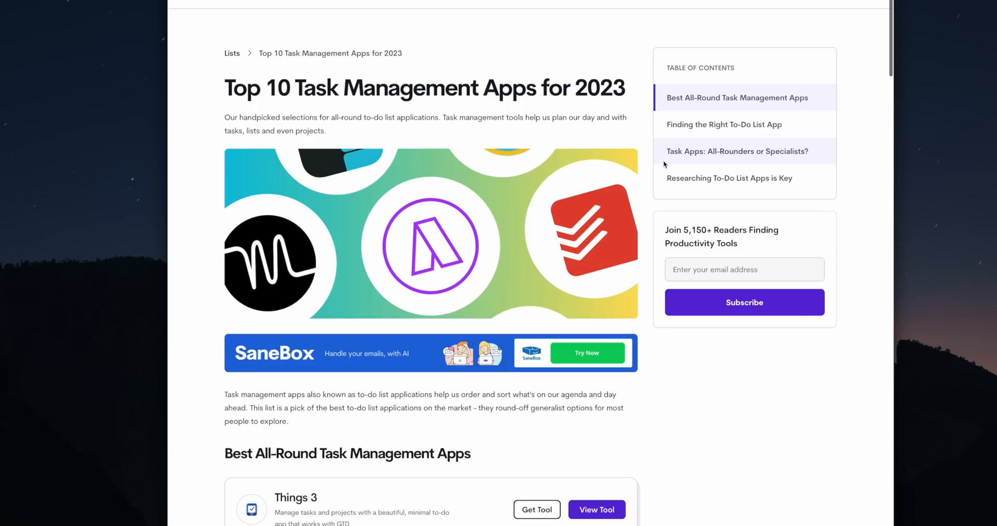
scroll("down", 3)
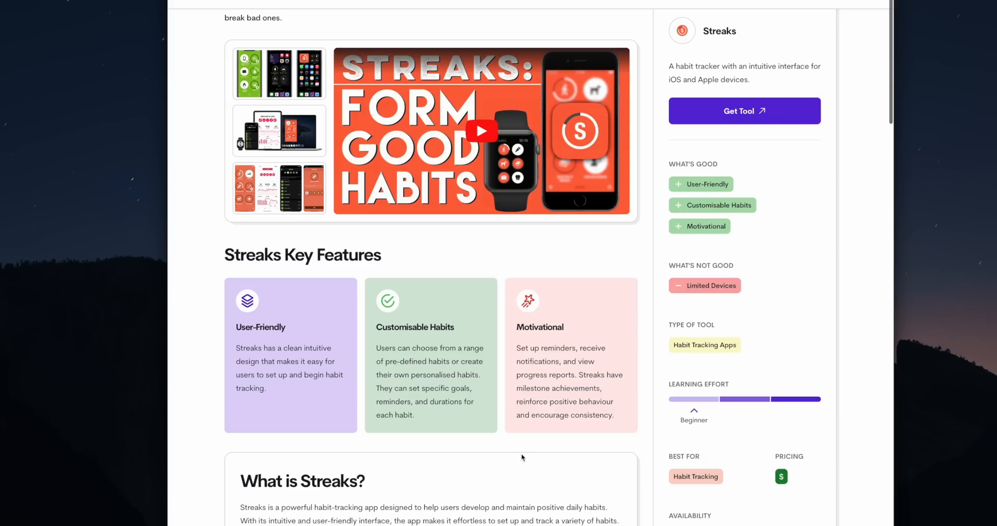
scroll("down", 3)
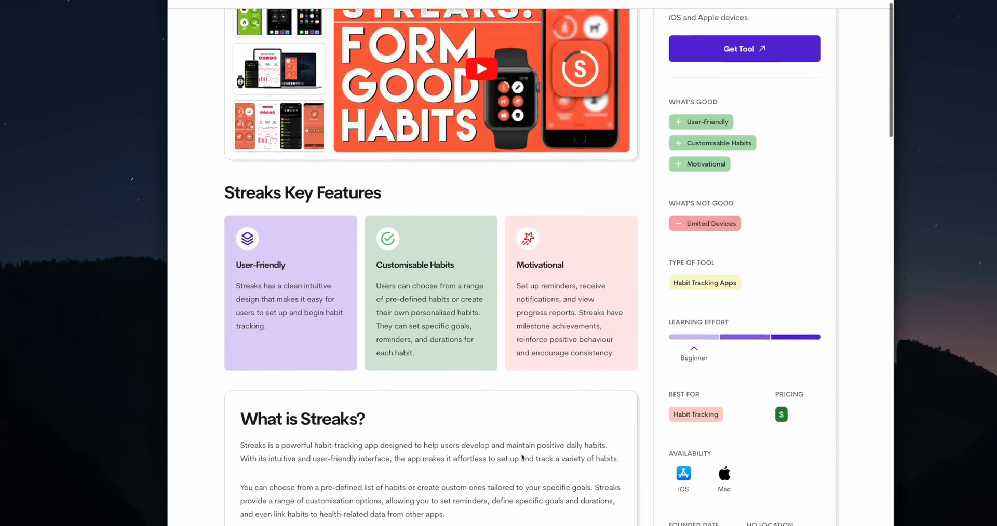
scroll("down", 3)
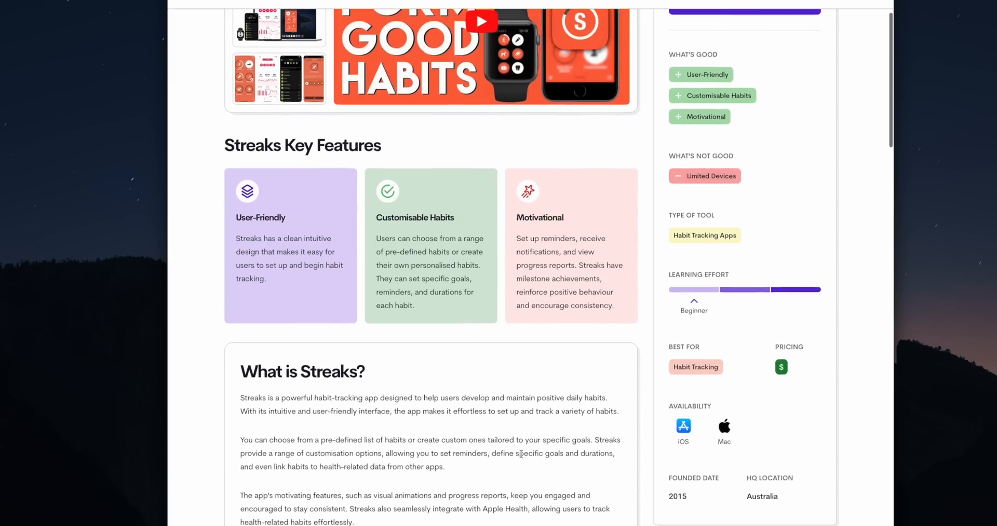
scroll("down", 3)
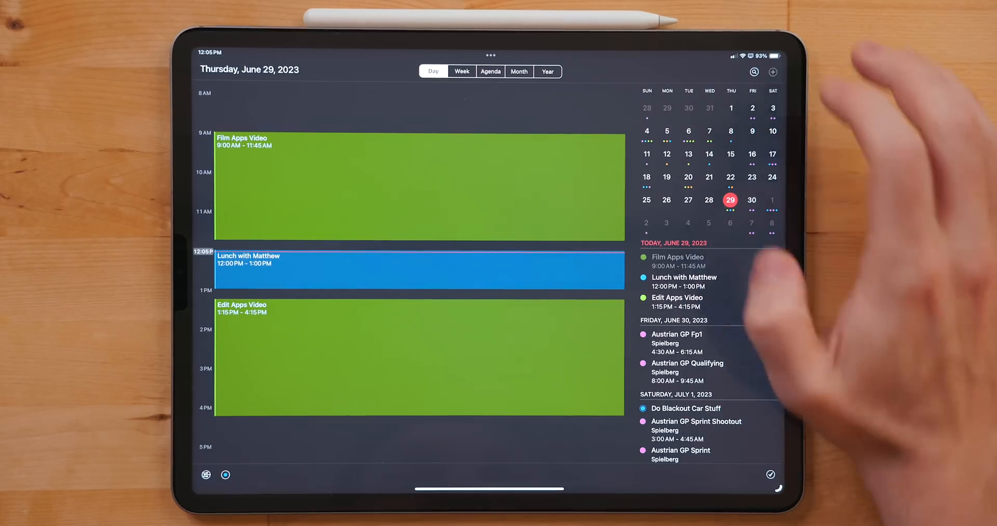
Step: Enter the natural-language event 'Dinner with Family tomorrow…' in the quick entry field
type("Dinner with")
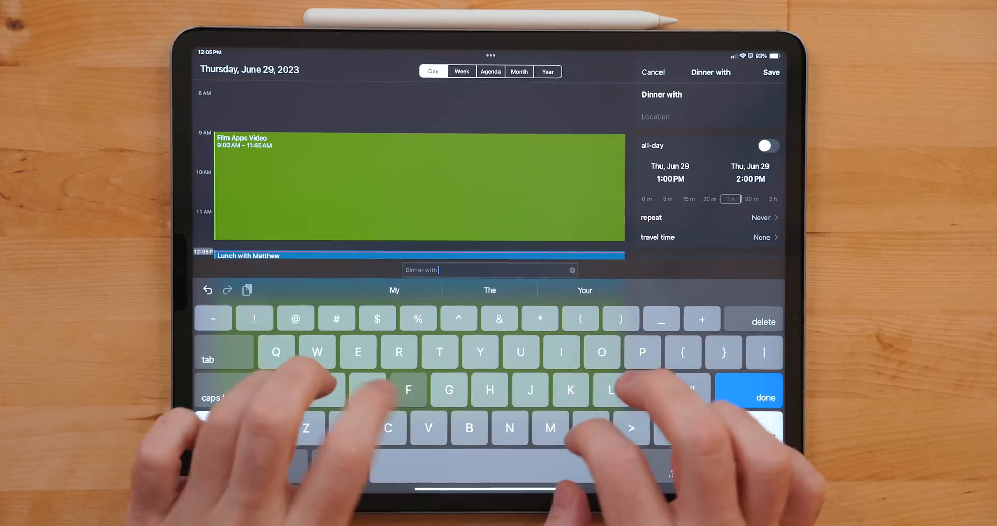
type("Family t")
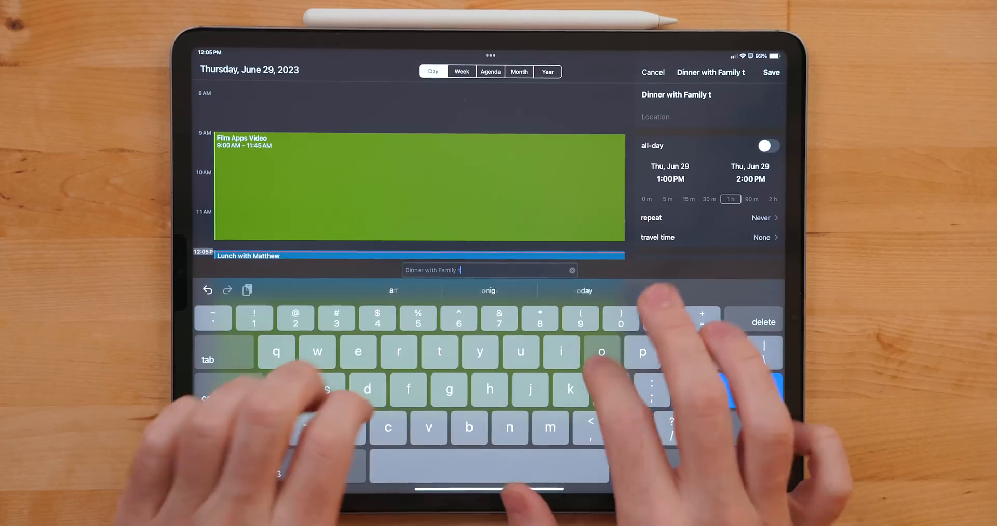
type("omorrow a")
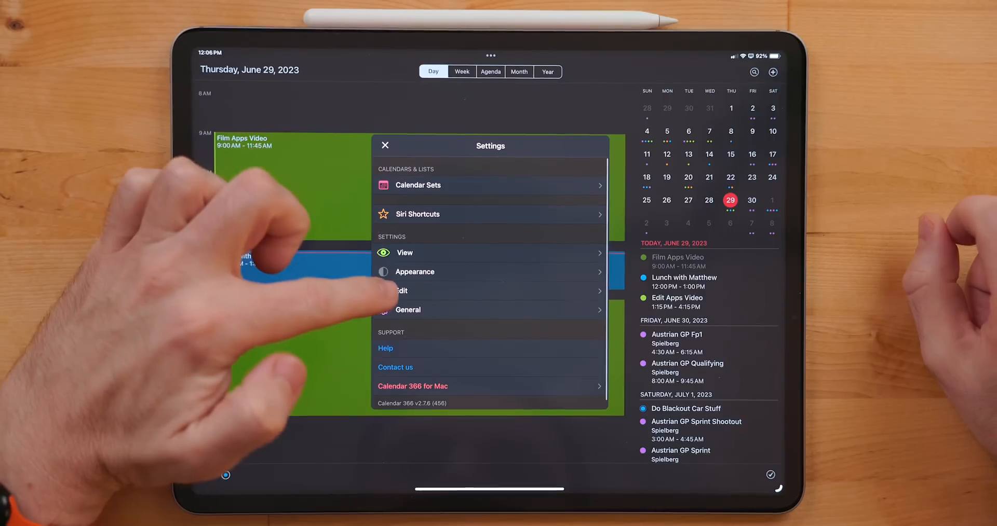
Step: Leave Settings and choose Work from the calendar set button
left_click(401, 291)
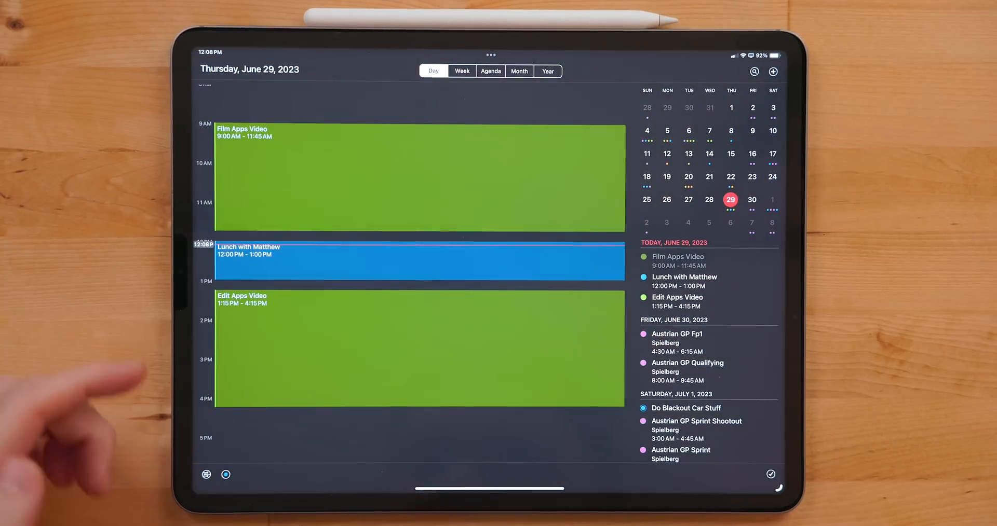
scroll("down", 3)
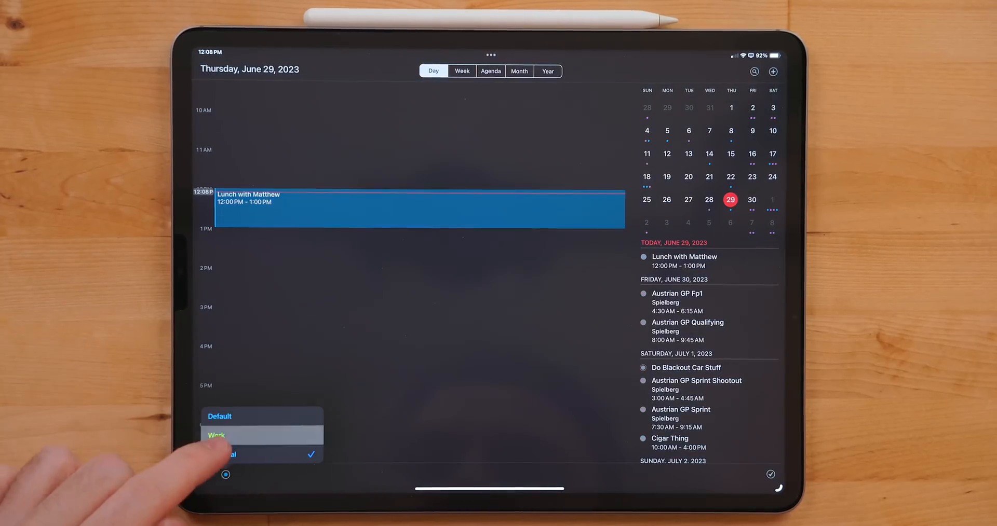
left_click(217, 435)
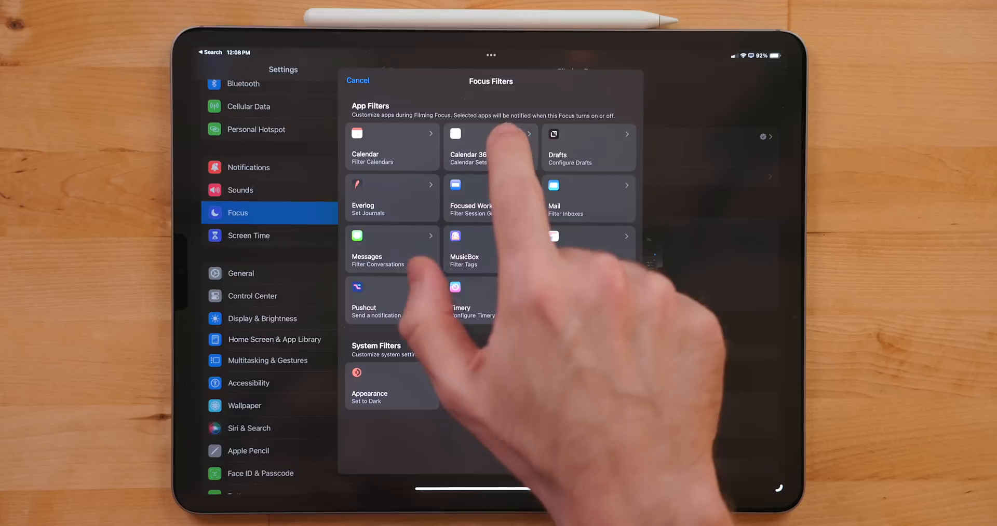
Step: Add a Calendar 366 focus filter that selects the Work calendar set
left_click(469, 147)
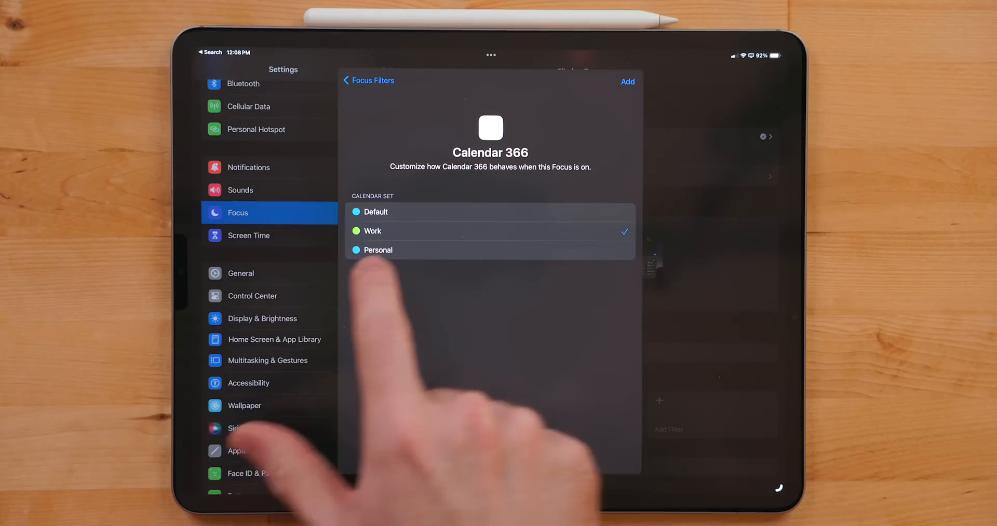
left_click(367, 80)
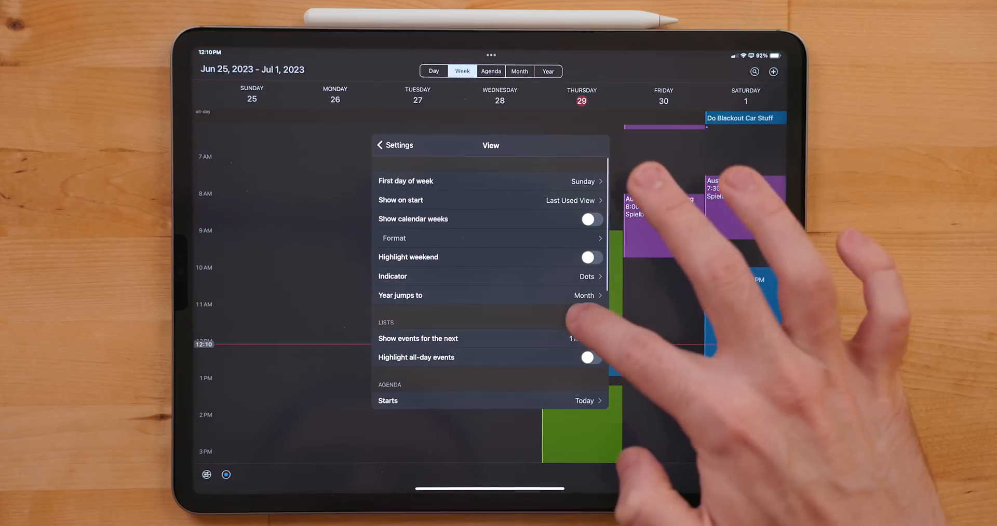
Step: Move through the agenda view to the June 2023 month view
scroll("down", 3)
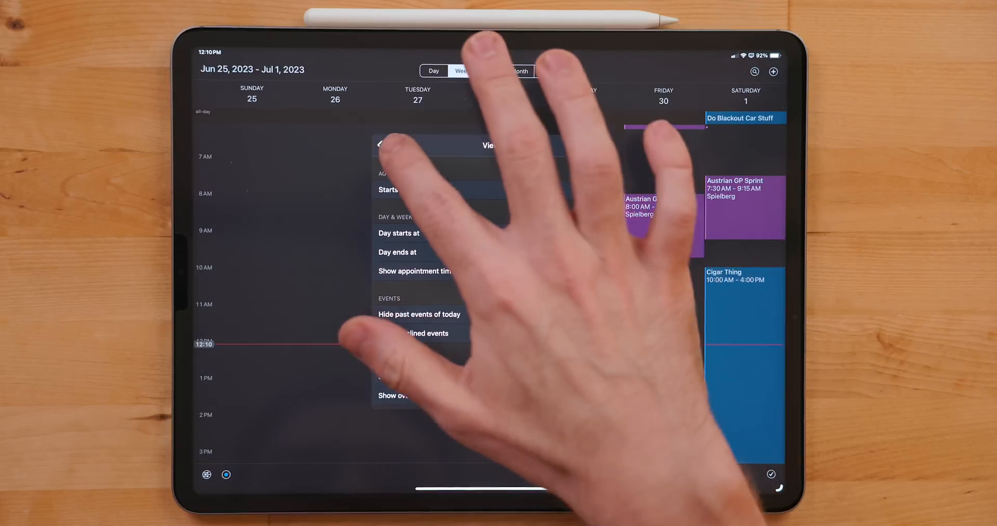
left_click(490, 71)
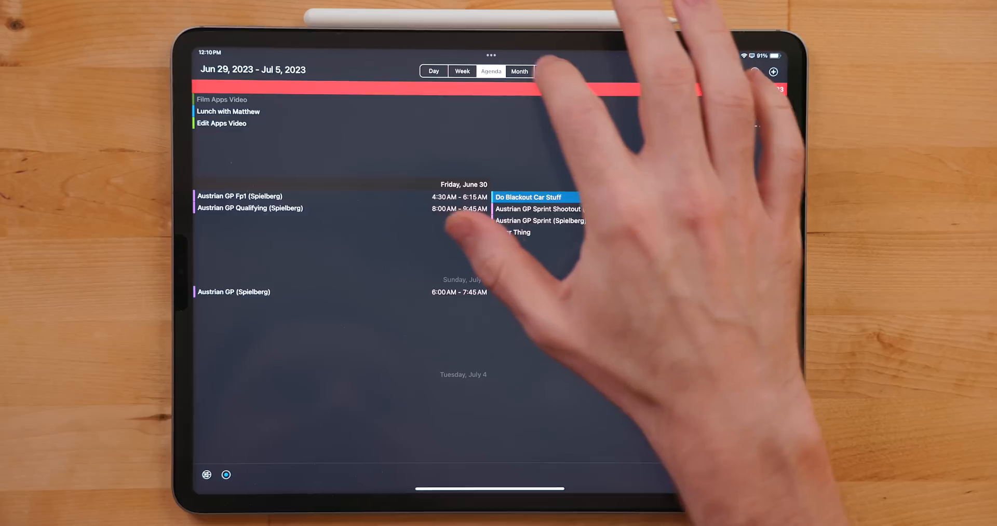
left_click(519, 72)
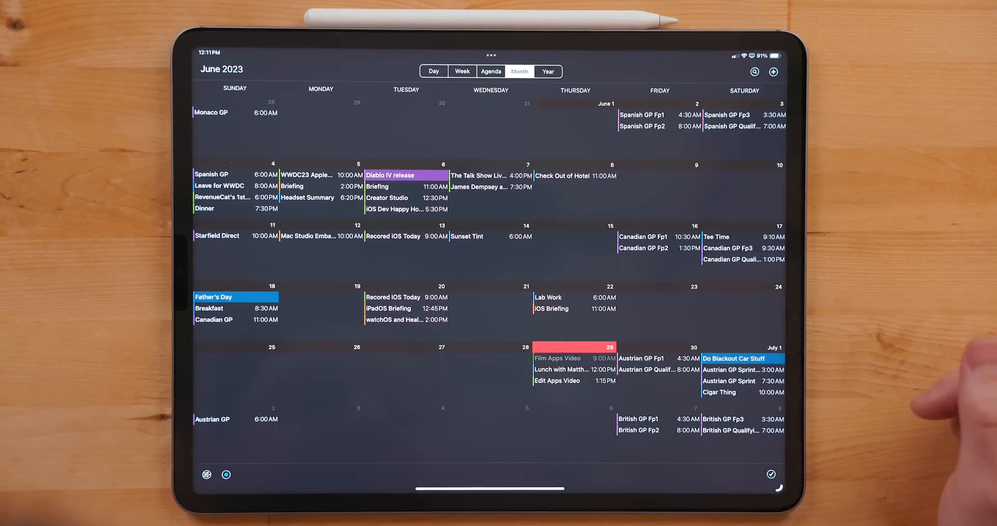
mouse_move(929, 381)
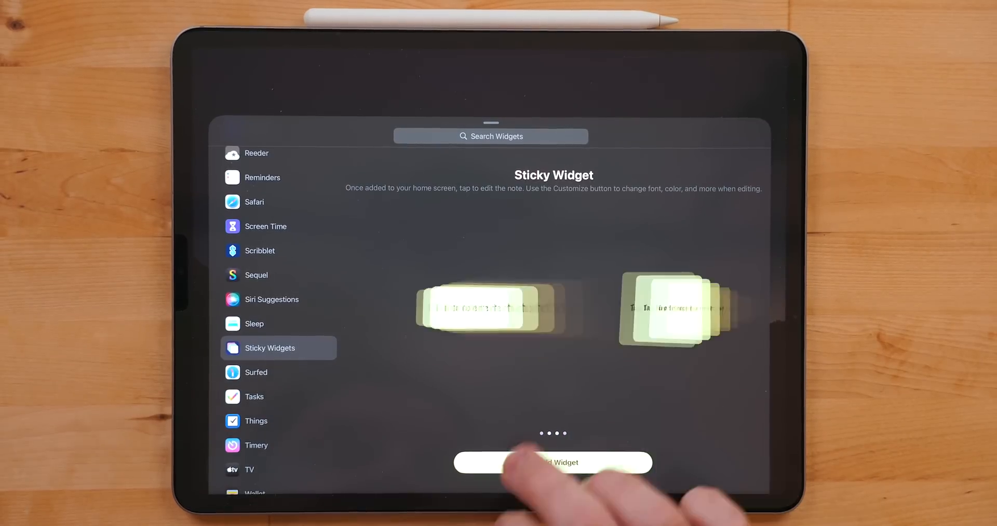
Step: Add a sticky note widget reading 'Get Milk, cheese, and garbage bags' and finish editing
left_click(552, 462)
type("Get")
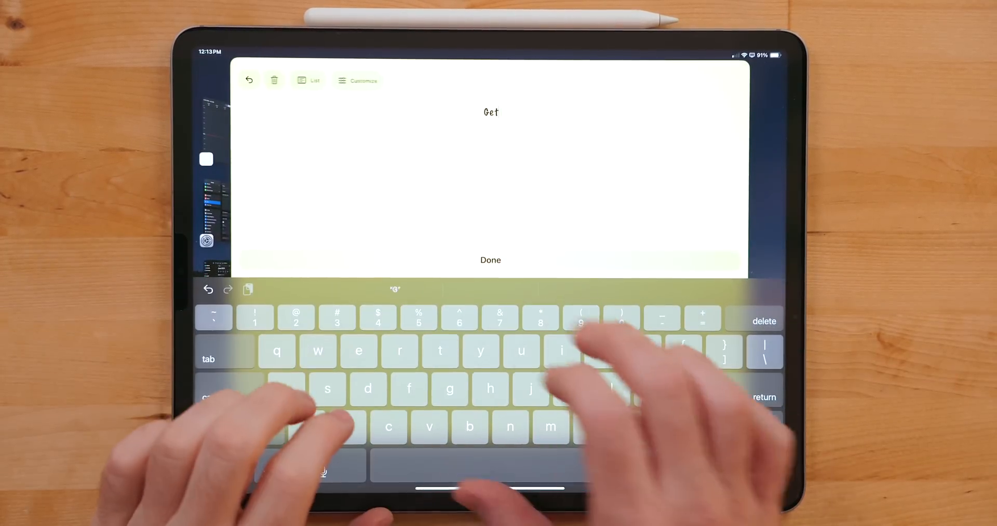
type("Milk,")
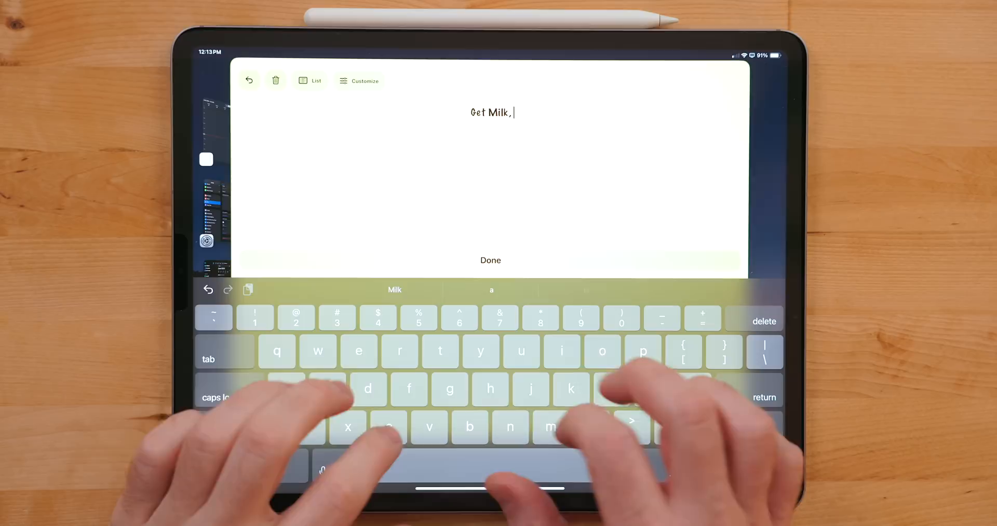
type("cheese, and")
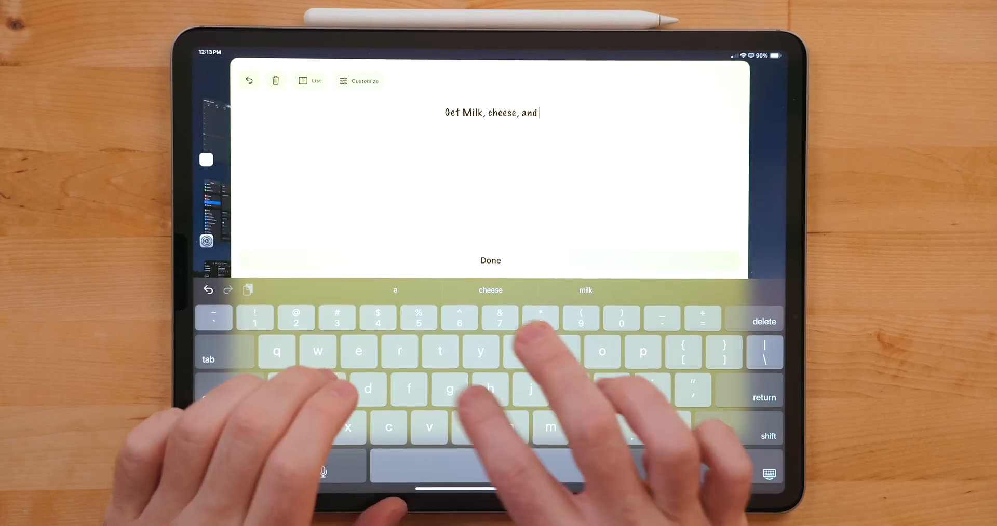
type("garbage bags")
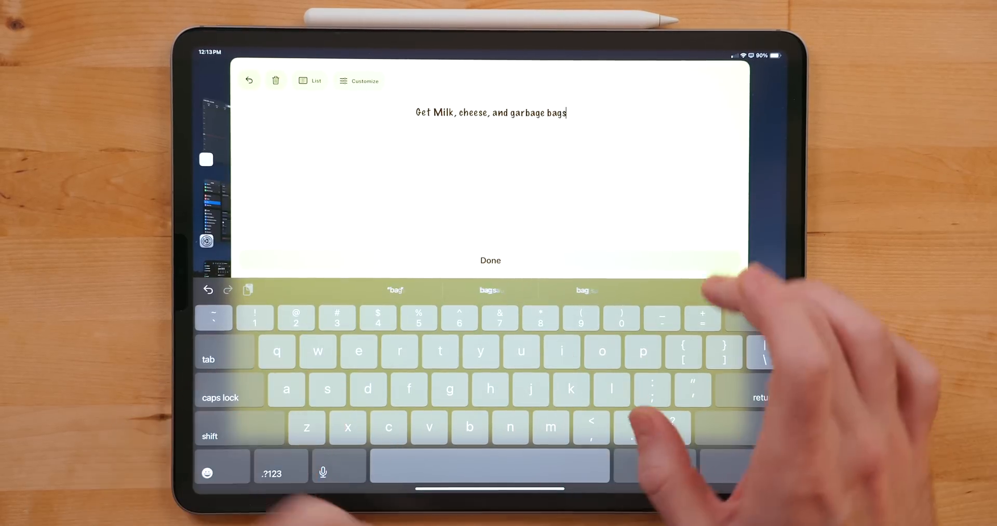
left_click(490, 261)
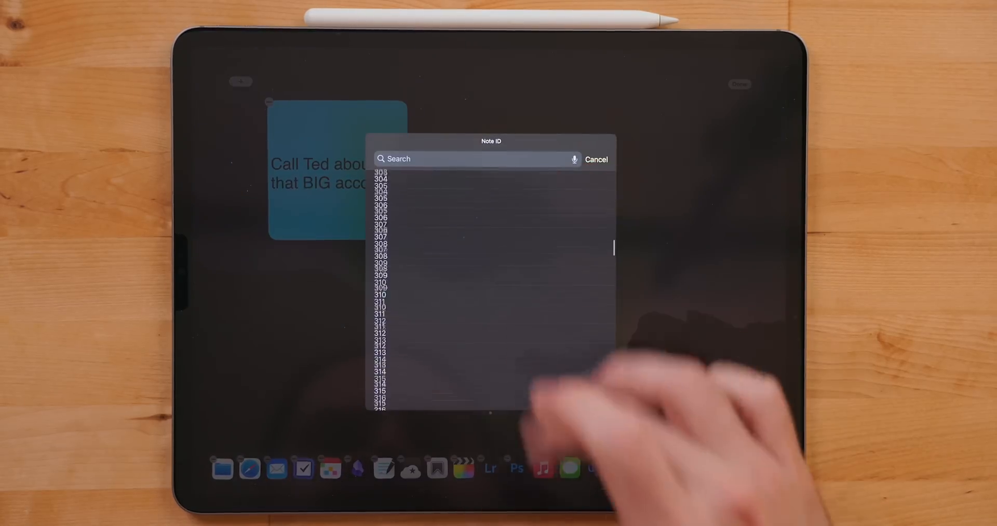
Step: Open the blank blue note beside Call Ted and begin typing 'Mi' in its list row
scroll("down", 3)
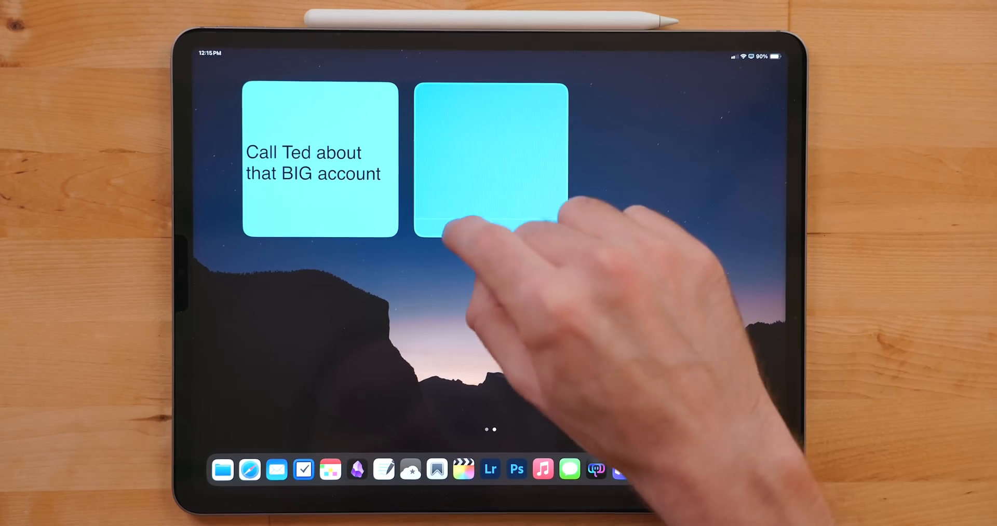
left_click(489, 159)
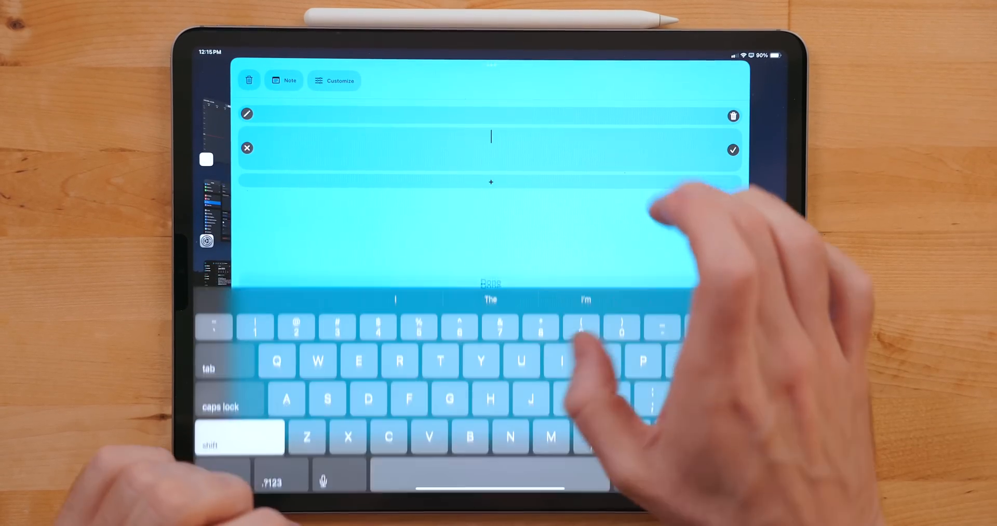
type("Mi")
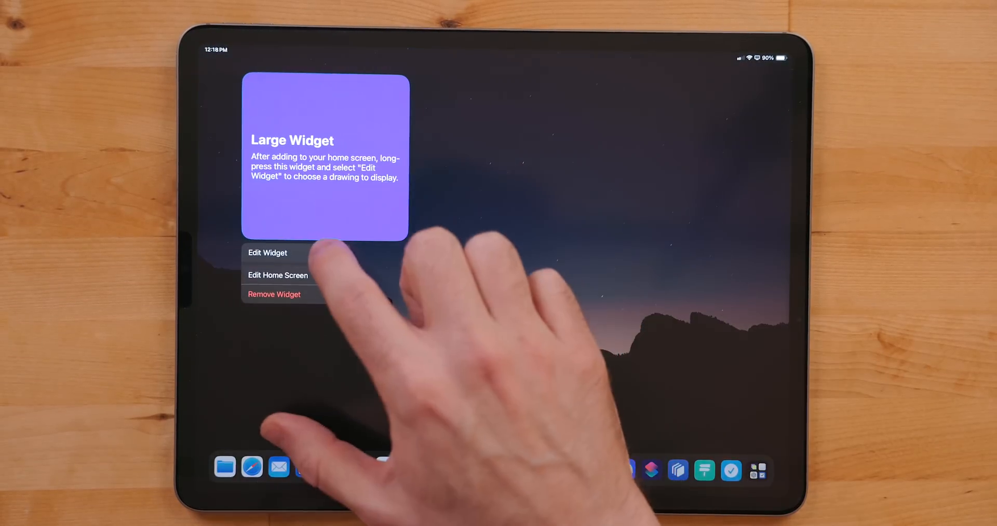
Step: Open Large Widget 2 in Scribblet and hand-write two lines on its canvas
left_click(266, 253)
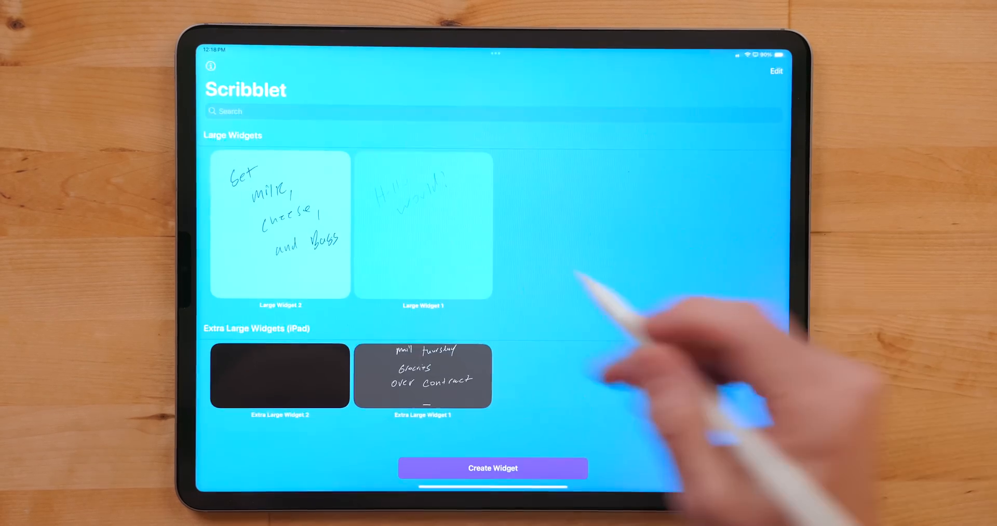
left_click(279, 225)
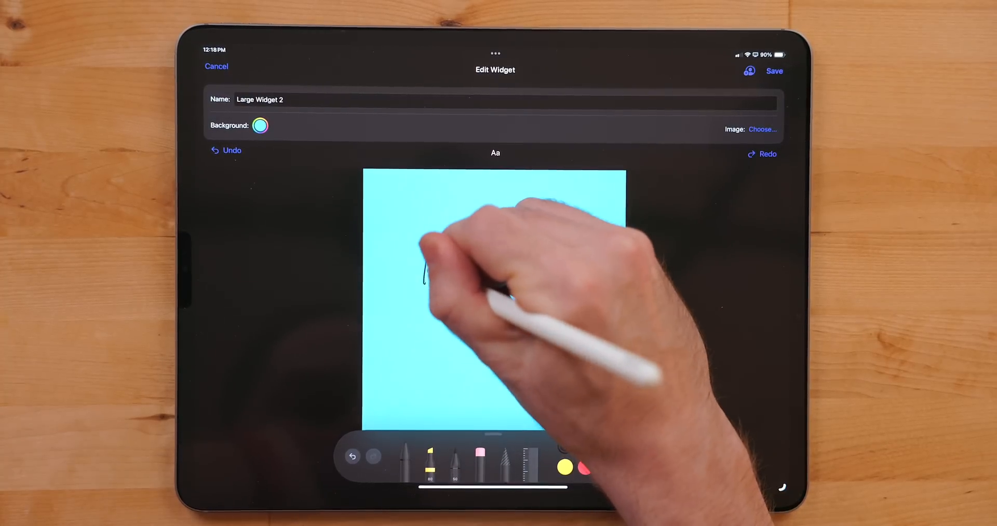
left_click_drag(422, 270, 464, 270)
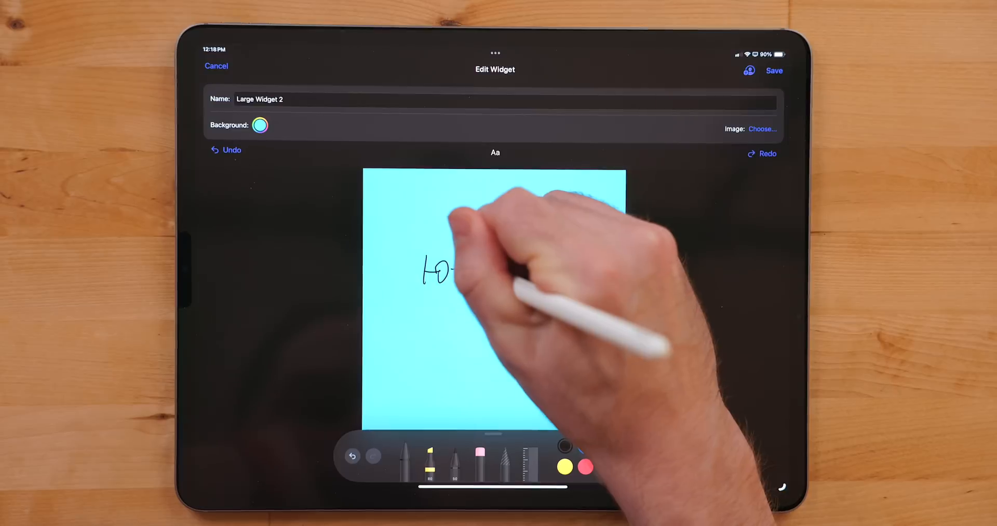
left_click_drag(446, 267, 470, 312)
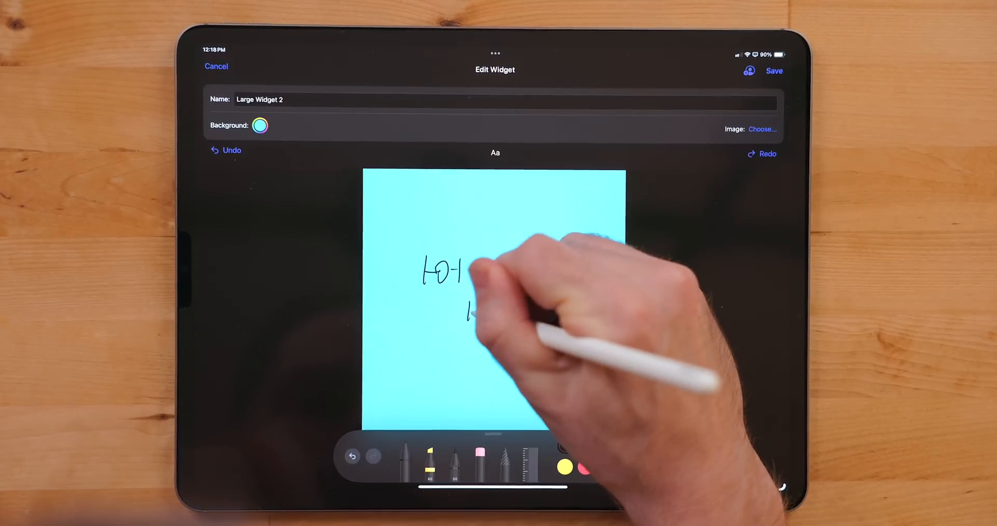
left_click_drag(471, 311, 492, 311)
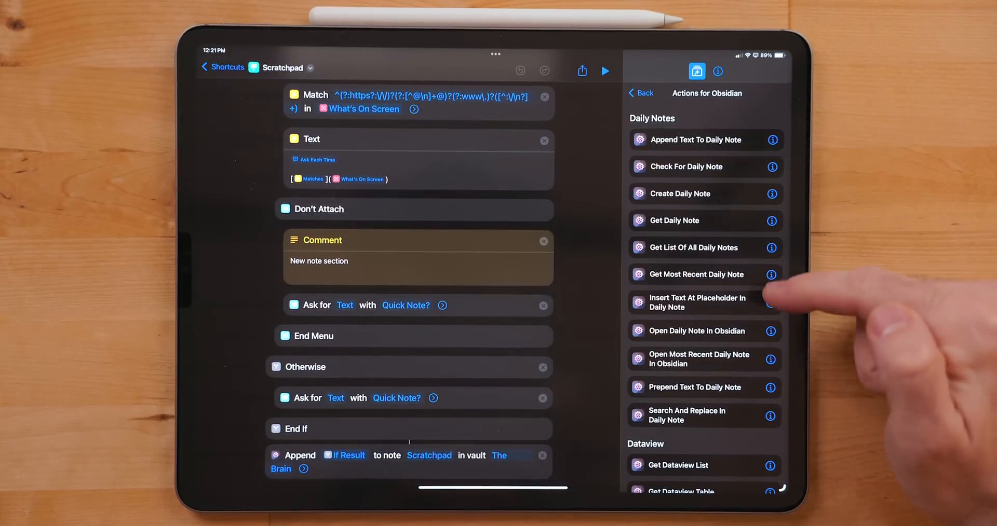
Step: Scroll the Actions for Obsidian list and open the Daily Note shortcut
scroll("down", 3)
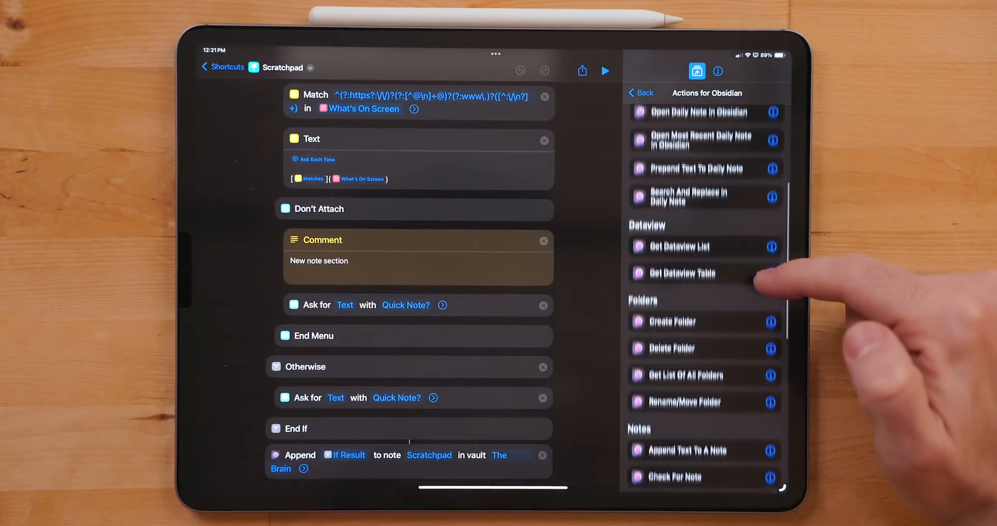
scroll("down", 3)
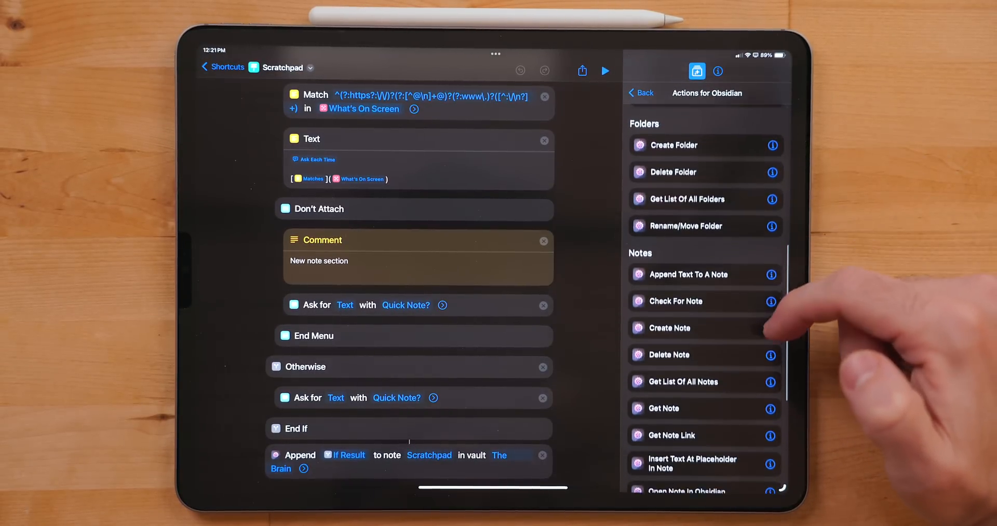
scroll("down", 3)
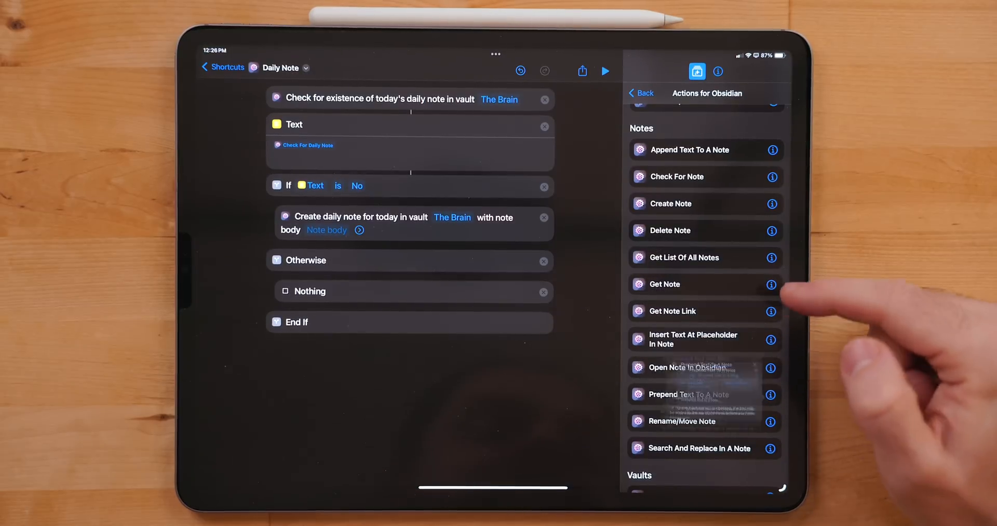
left_click(769, 395)
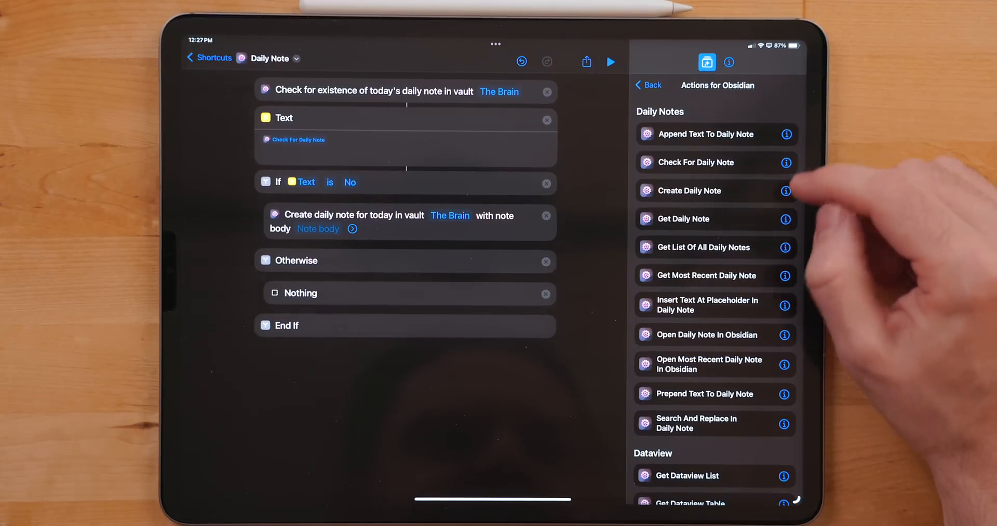
Step: Add the Get Most Recent Daily Note action, then remove it again
left_click(784, 162)
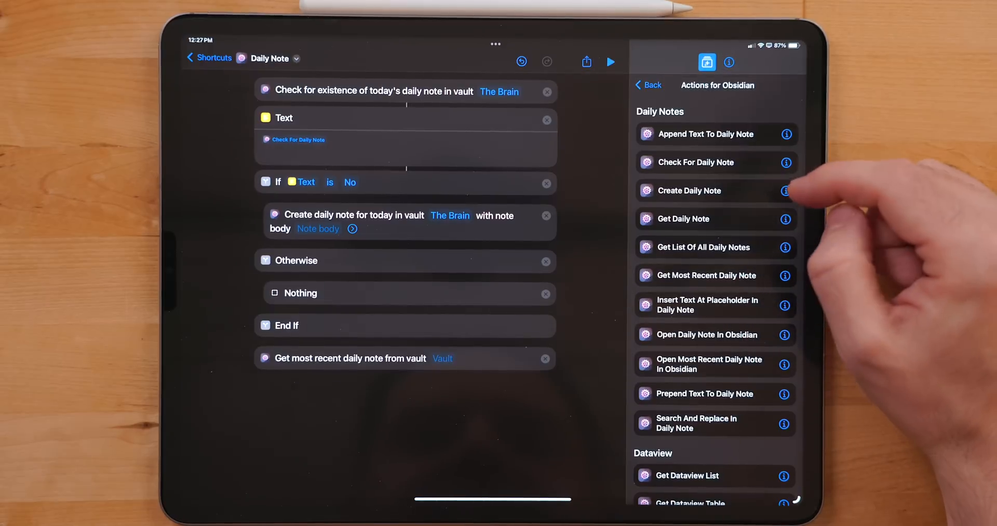
left_click(785, 134)
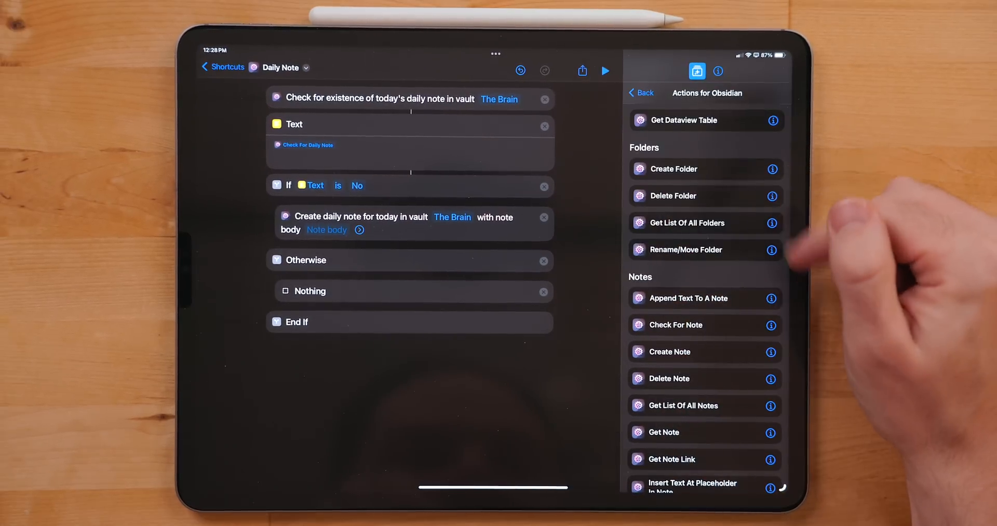
left_click(770, 223)
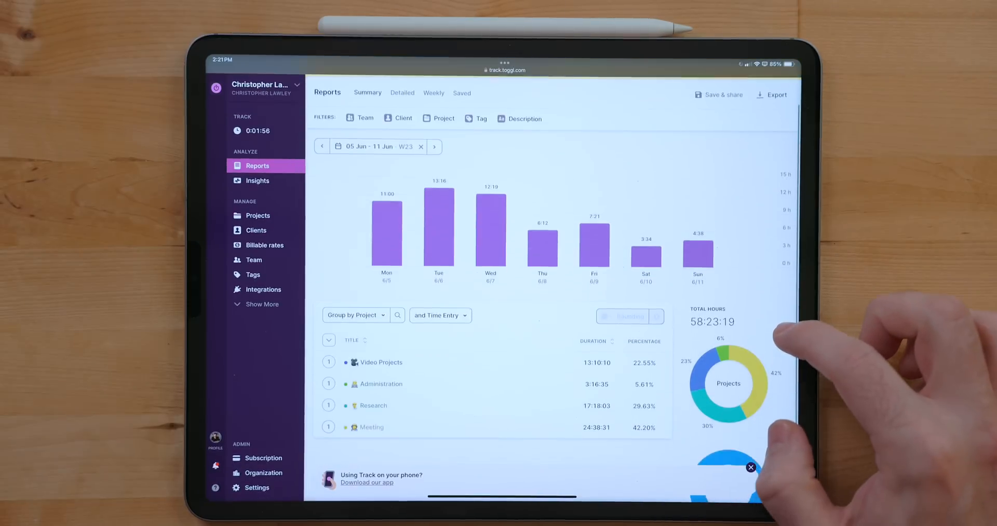
scroll("down", 3)
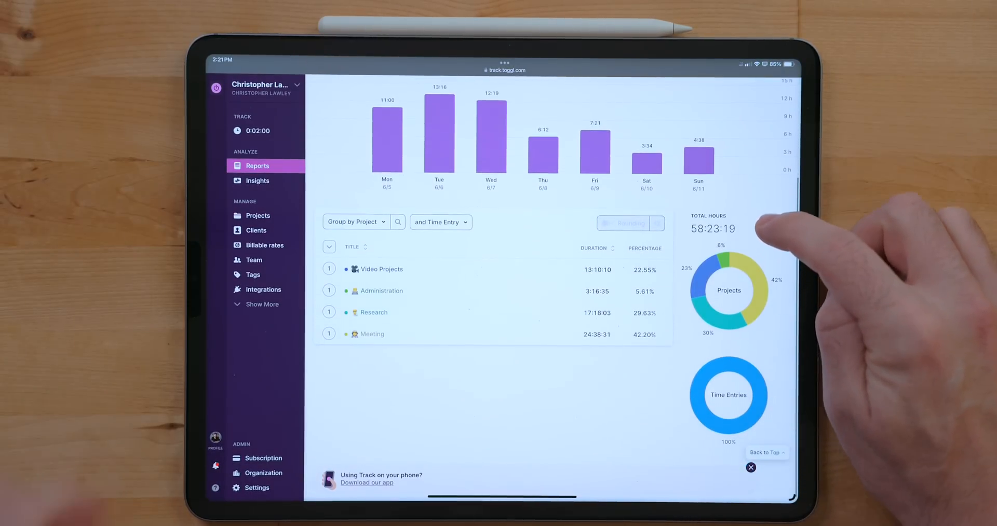
left_click(259, 216)
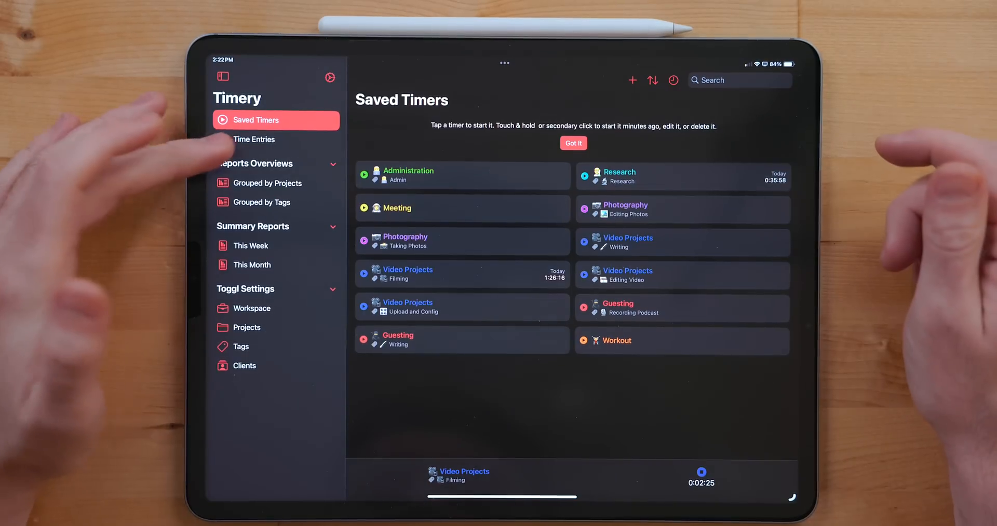
Step: Show Timery's Time Entries list and bring up the This Week summary report
left_click(255, 139)
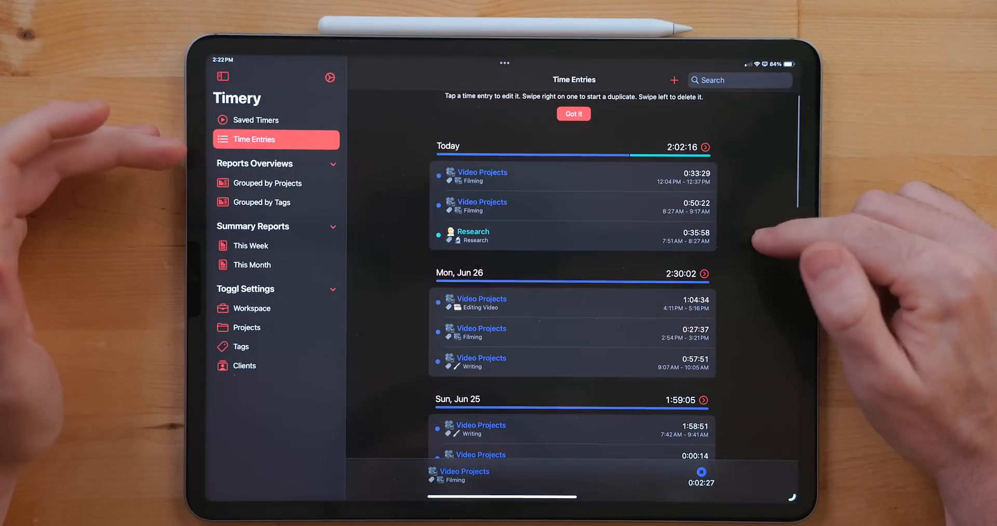
scroll("down", 3)
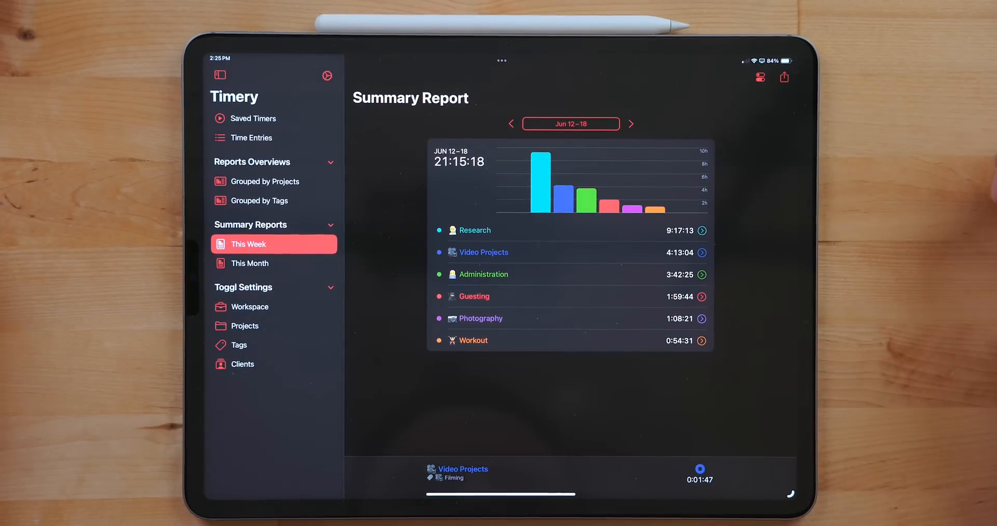
left_click(511, 123)
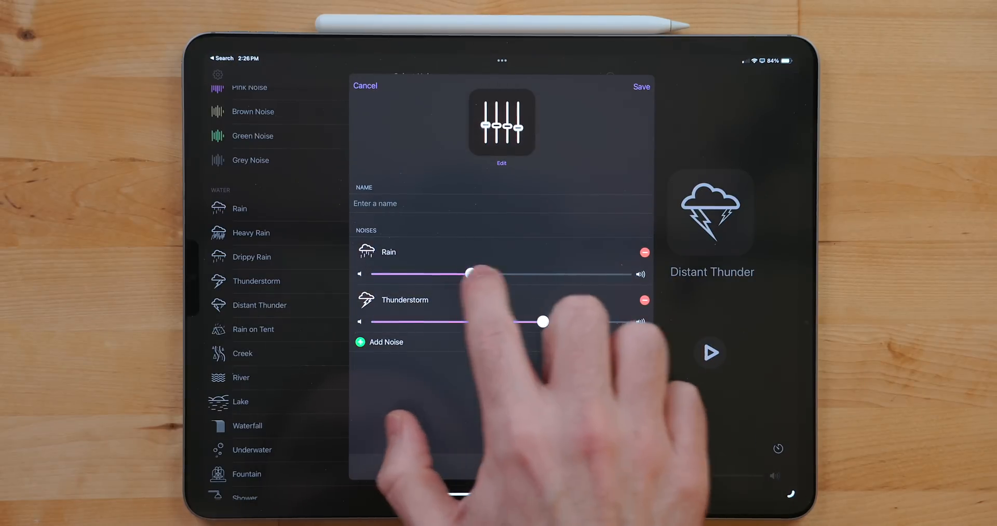
Step: Add Thunderstorm to the Rain mix and balance the Rain and Thunderstorm volume sliders
left_click_drag(469, 274, 513, 275)
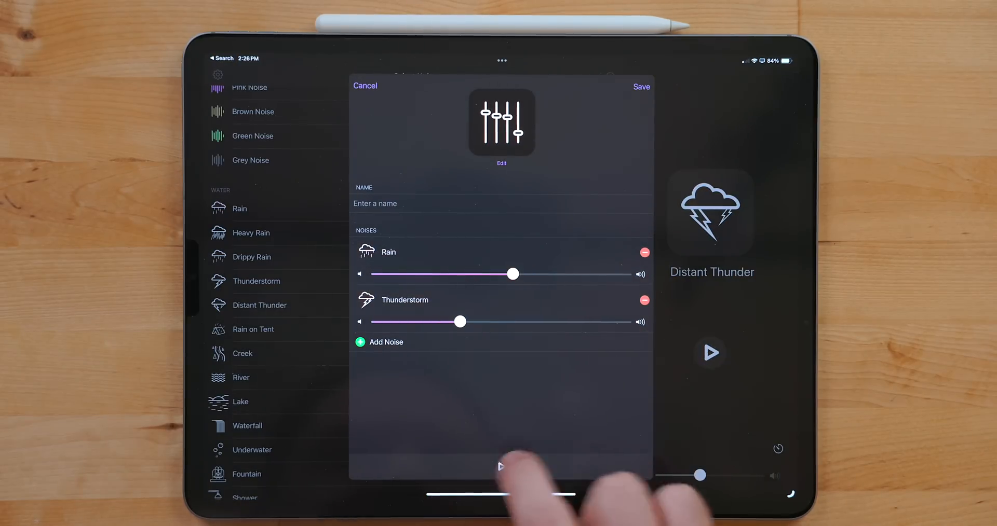
left_click(385, 341)
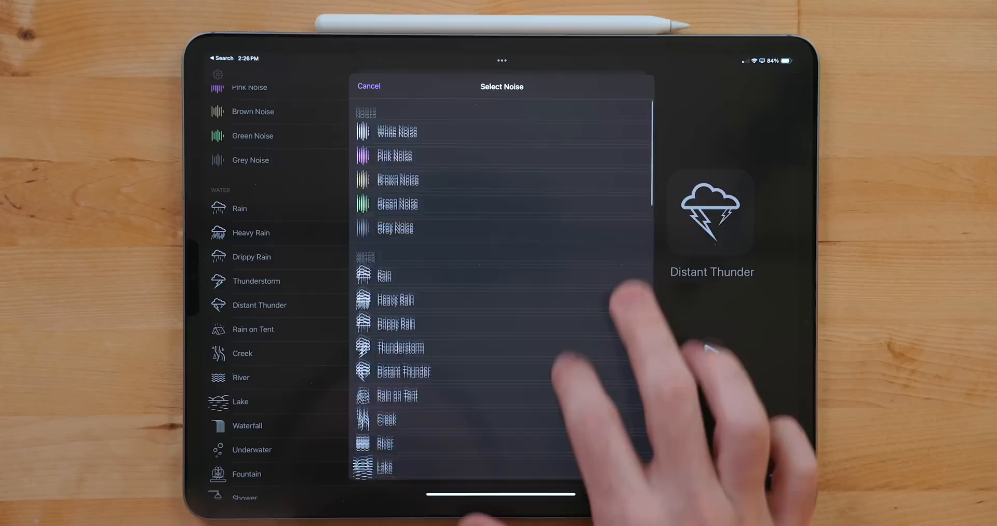
scroll("down", 3)
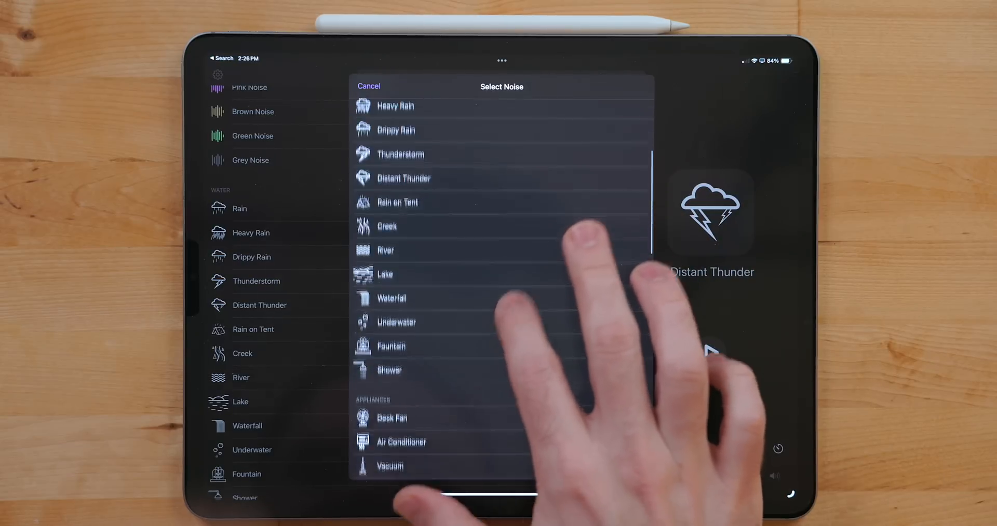
scroll("down", 3)
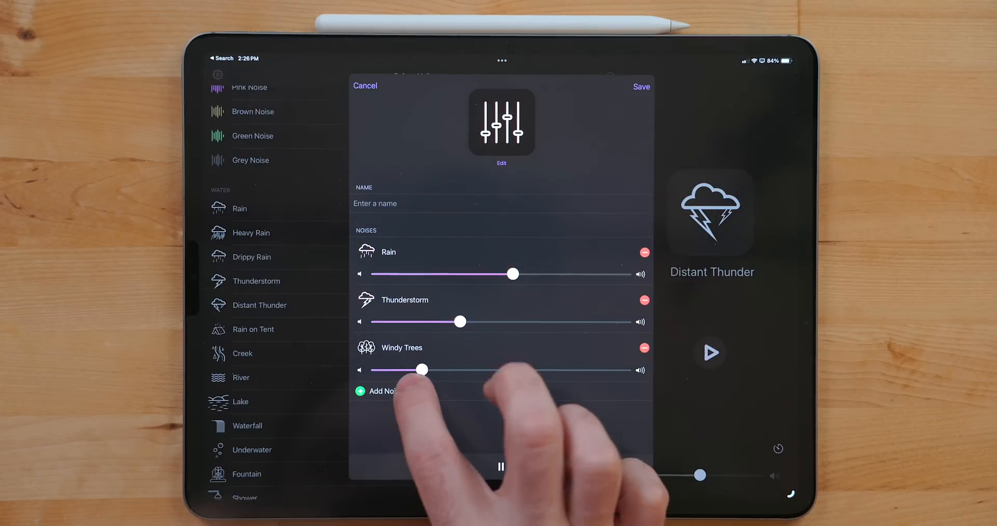
left_click_drag(461, 322, 555, 322)
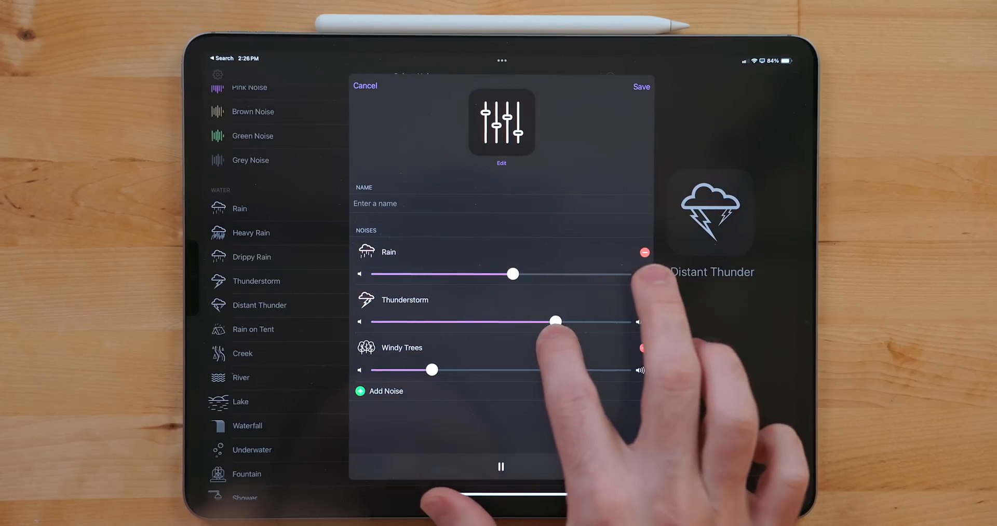
left_click_drag(513, 274, 489, 274)
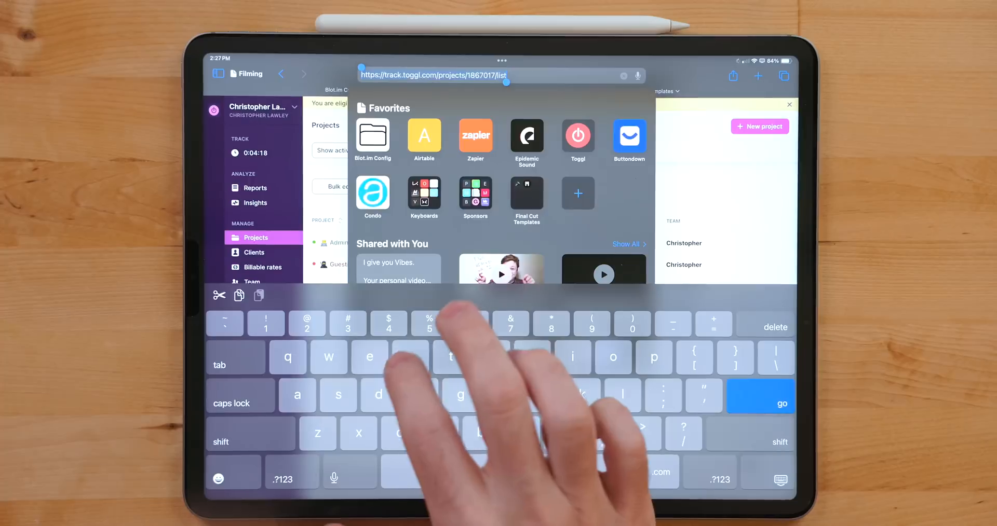
Step: Enter reddit in Safari's address bar and go to reddit.com
type("reddit.com/r")
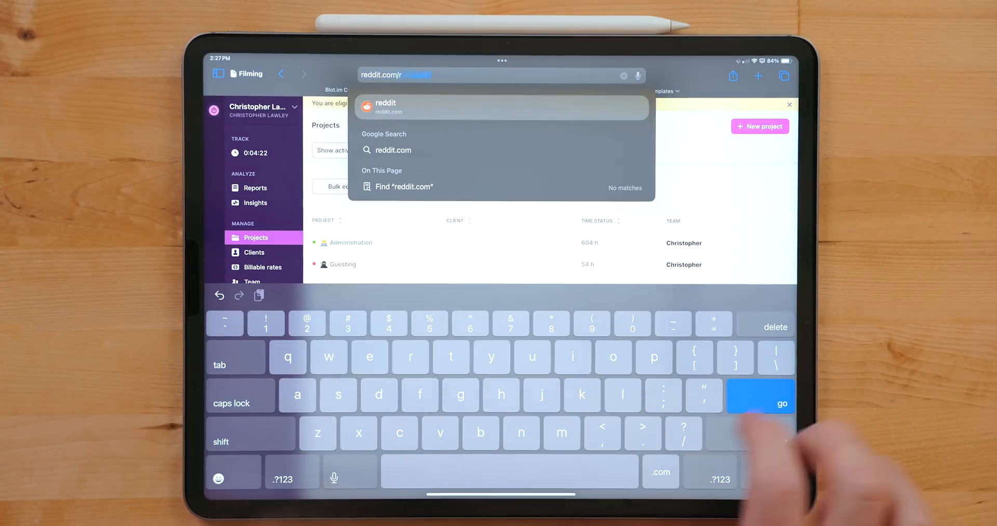
left_click(760, 404)
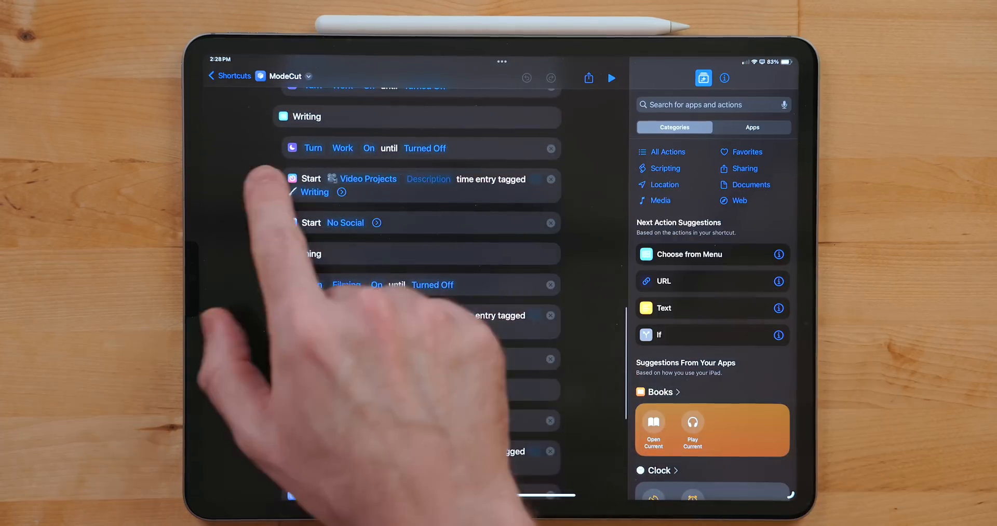
Step: Scroll through the ModeCut shortcut's modes and leave it for a new shortcut
scroll("down", 3)
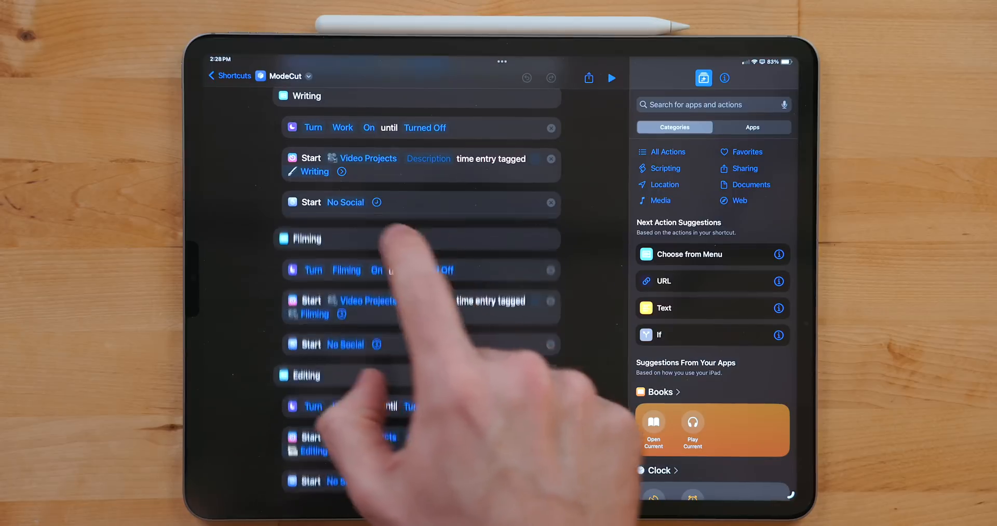
left_click(376, 202)
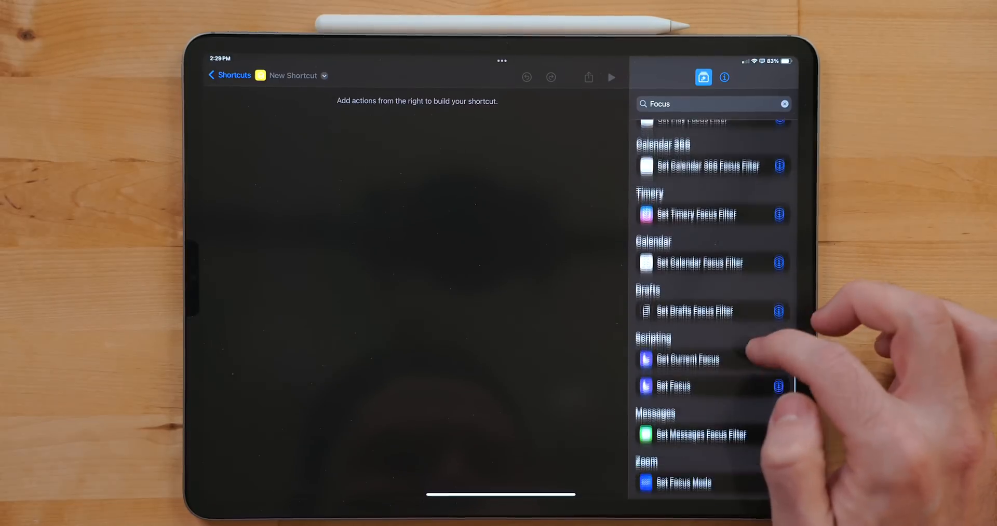
Step: Add a Set Focus action that turns the Work focus On
left_click(671, 387)
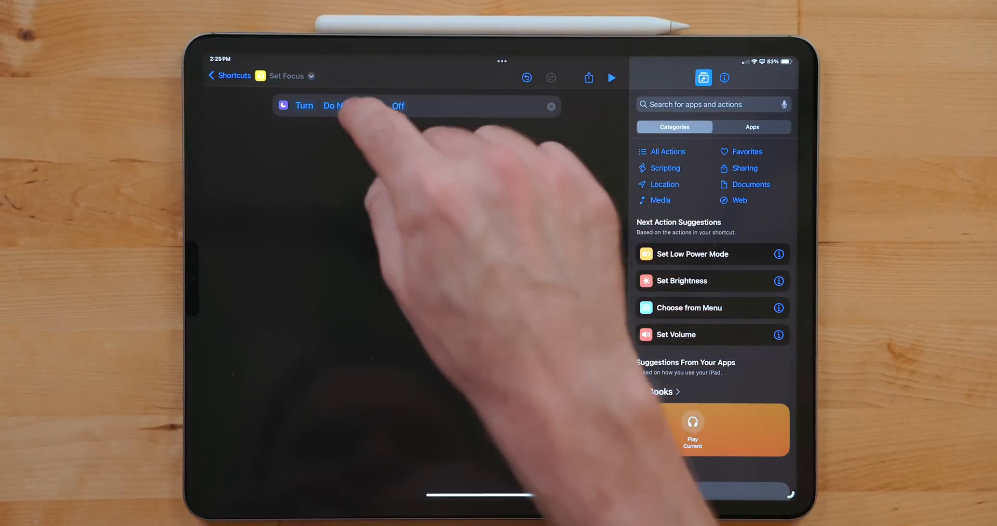
left_click(333, 106)
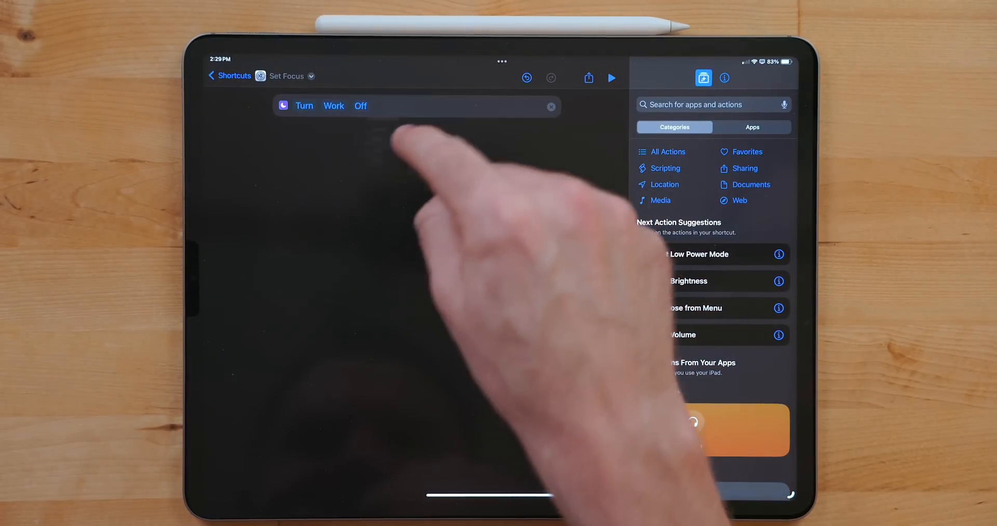
left_click(360, 106)
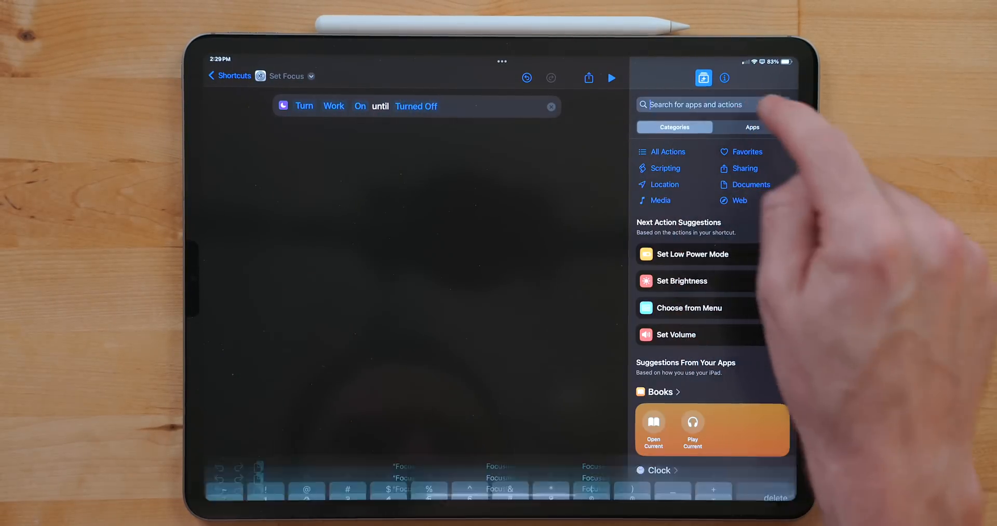
Step: Add Ochi's Start Filter action set to the No Social filter
type("Oc")
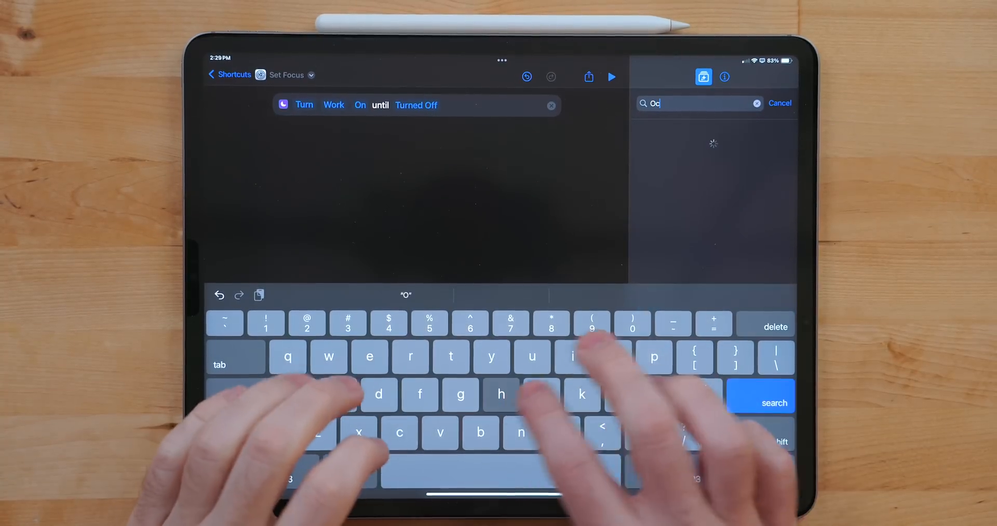
type("hi")
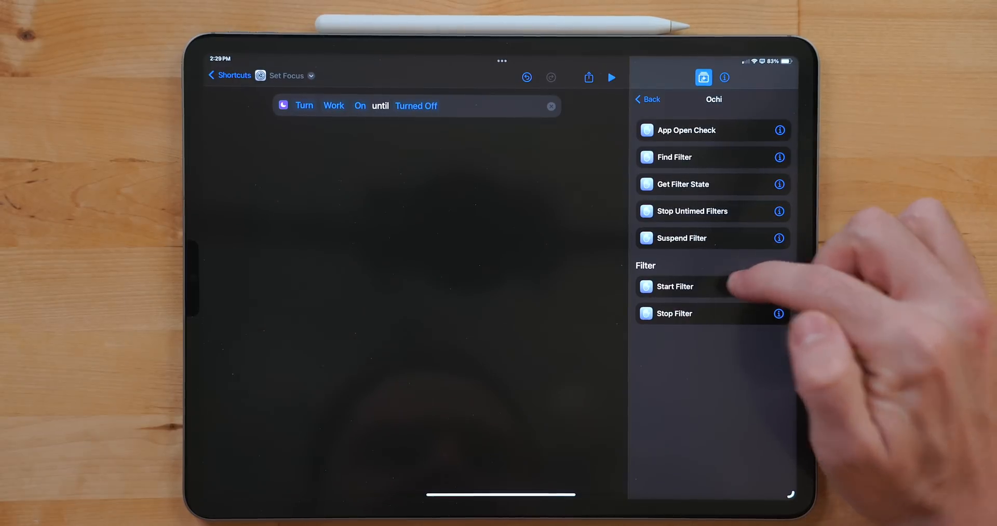
left_click(673, 287)
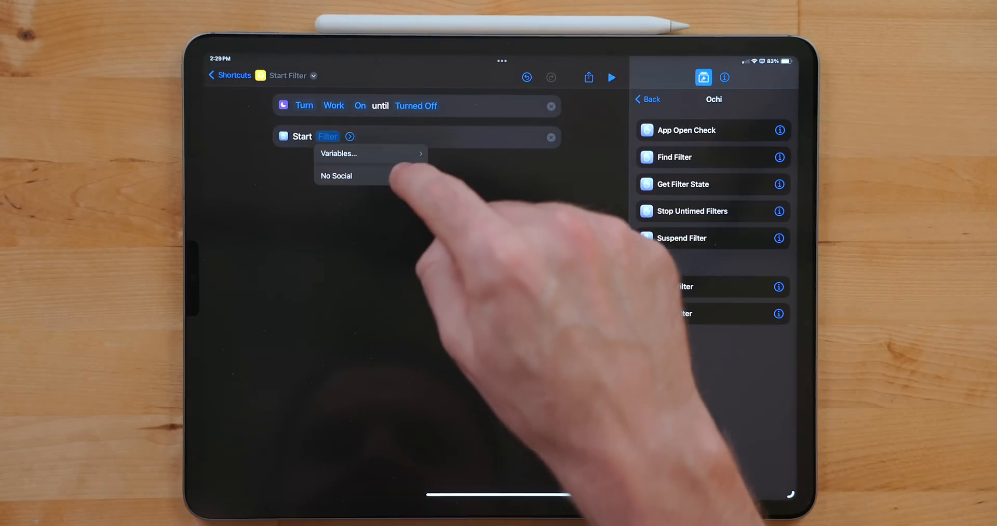
left_click(335, 175)
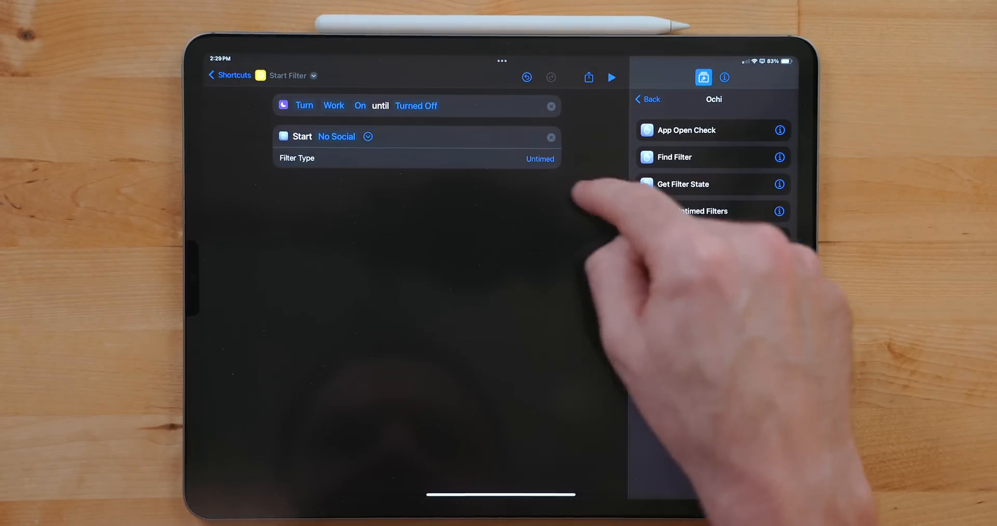
Step: Find Timery's actions and add its Start Time Entry action
left_click(696, 103)
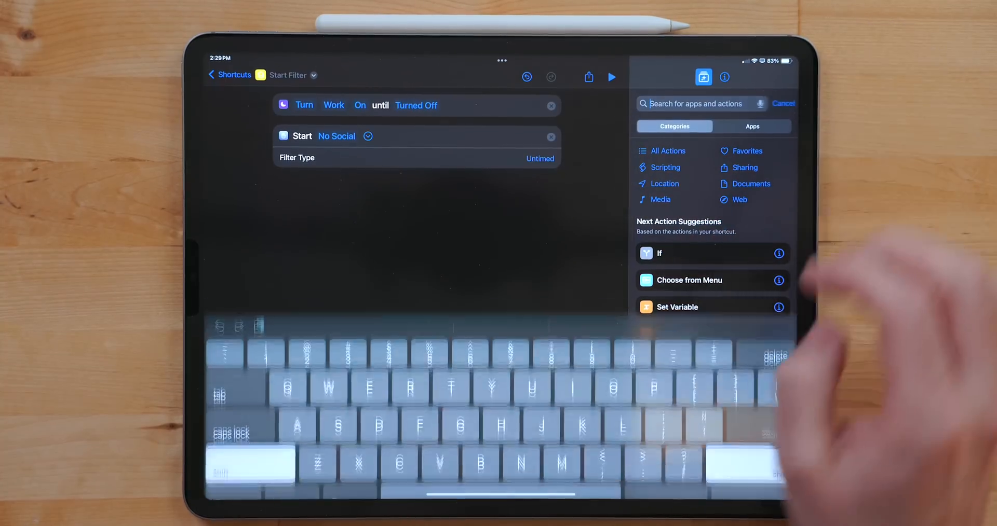
type("Timery")
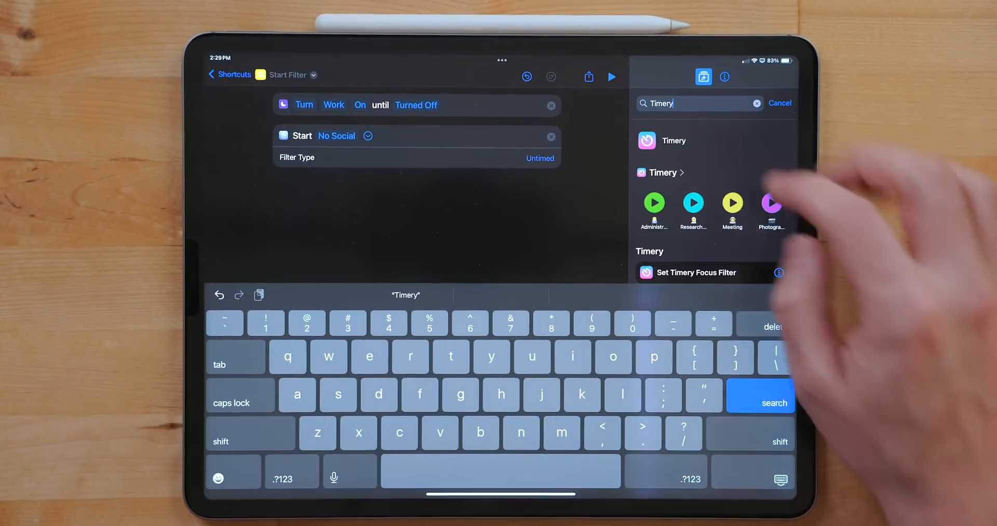
left_click(661, 173)
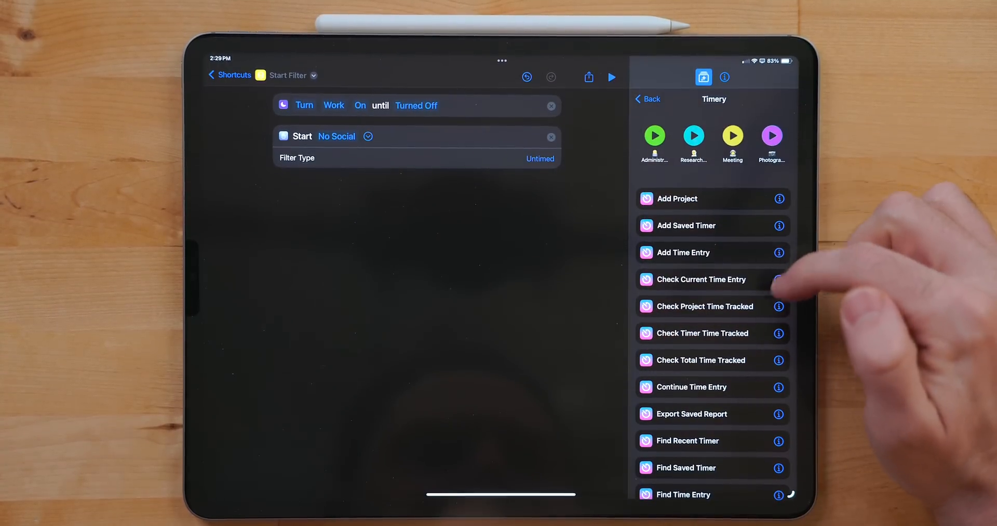
scroll("down", 3)
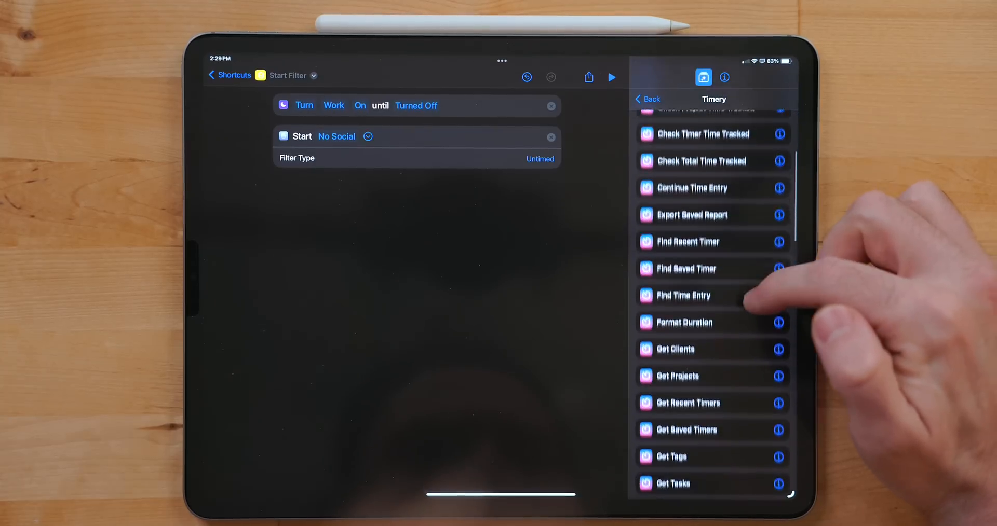
scroll("down", 3)
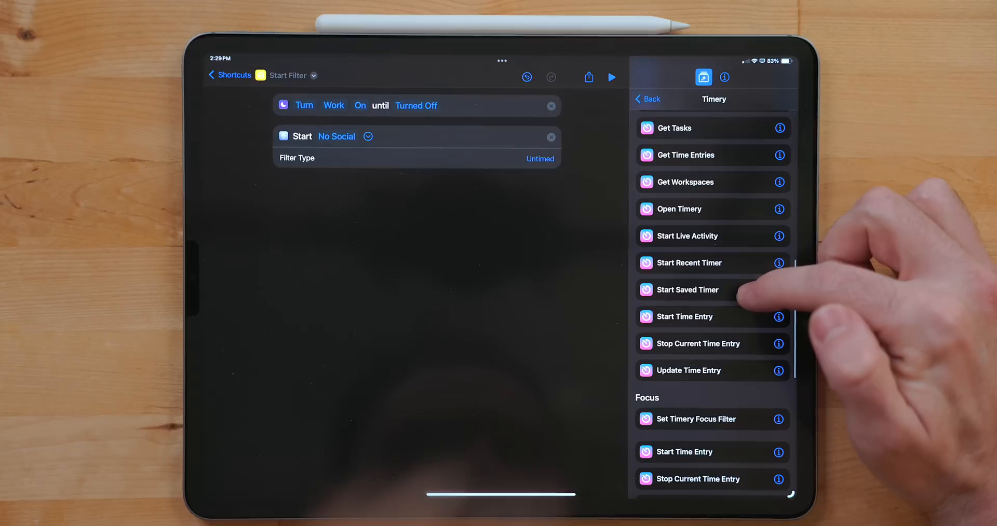
left_click(685, 316)
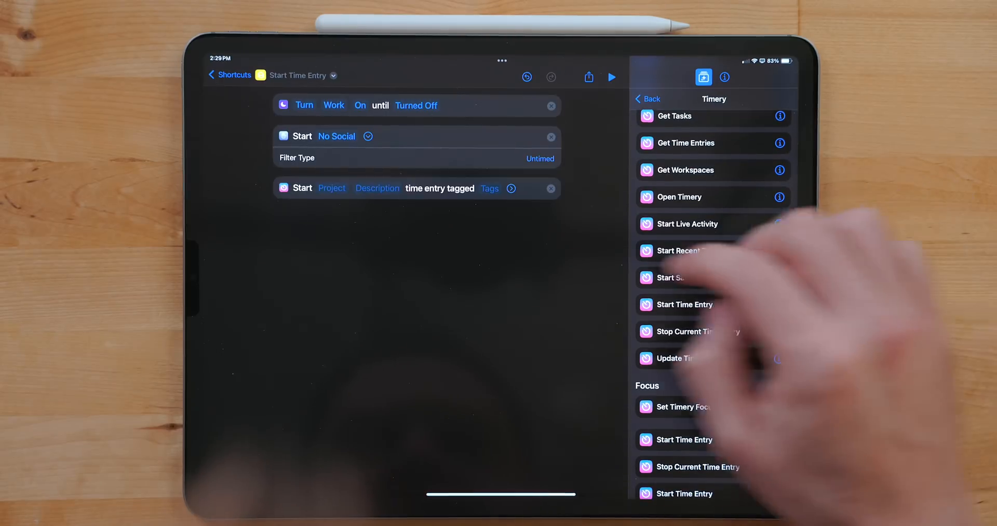
Step: Set the time entry's project to Video Projects and tag to Filming, then search Focus actions
left_click(331, 188)
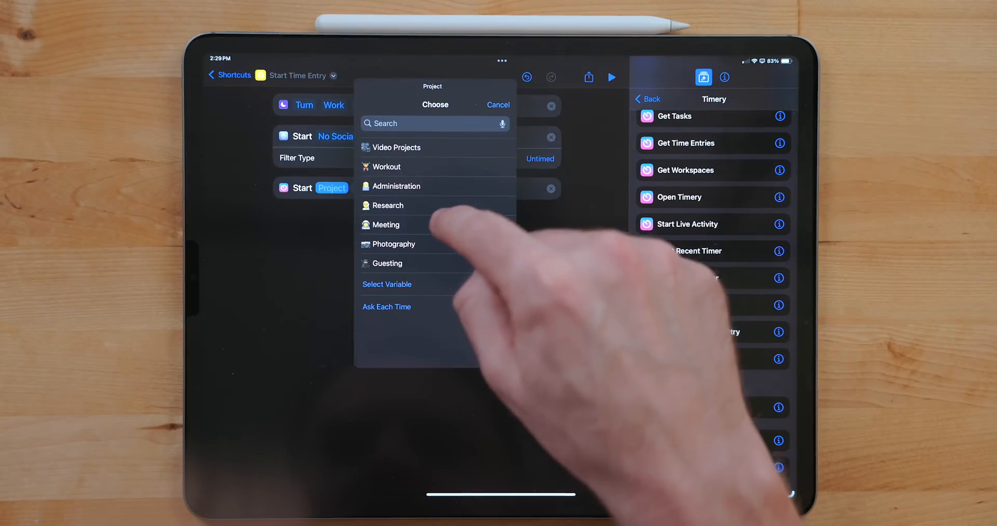
left_click(397, 147)
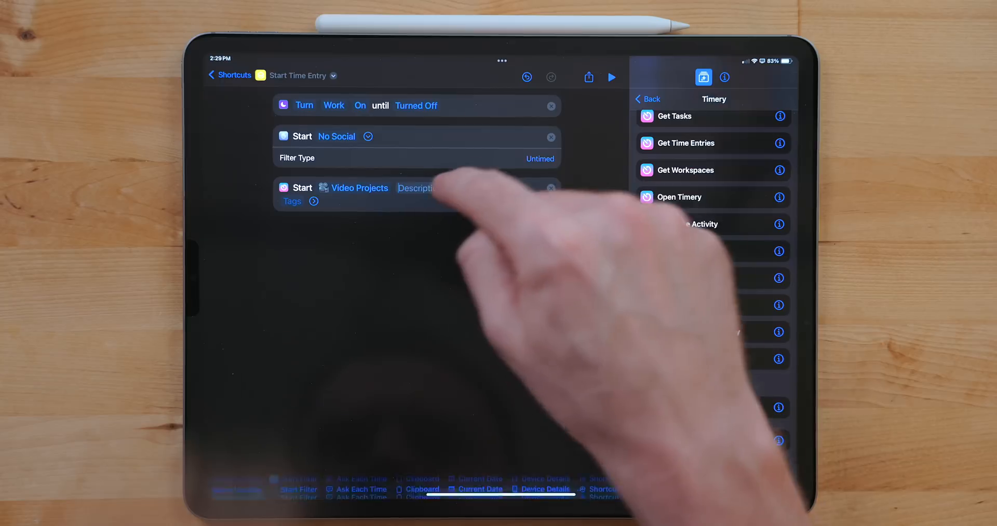
left_click(312, 200)
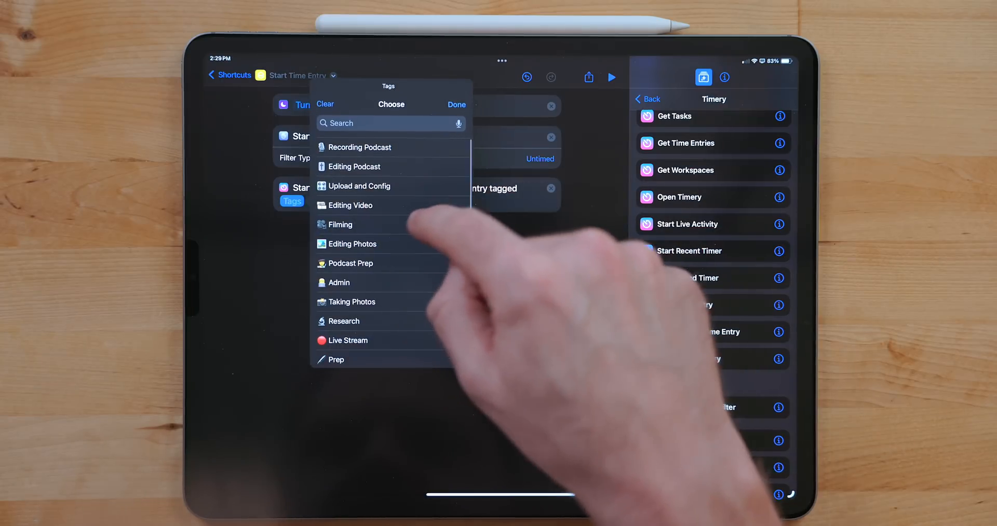
left_click(340, 225)
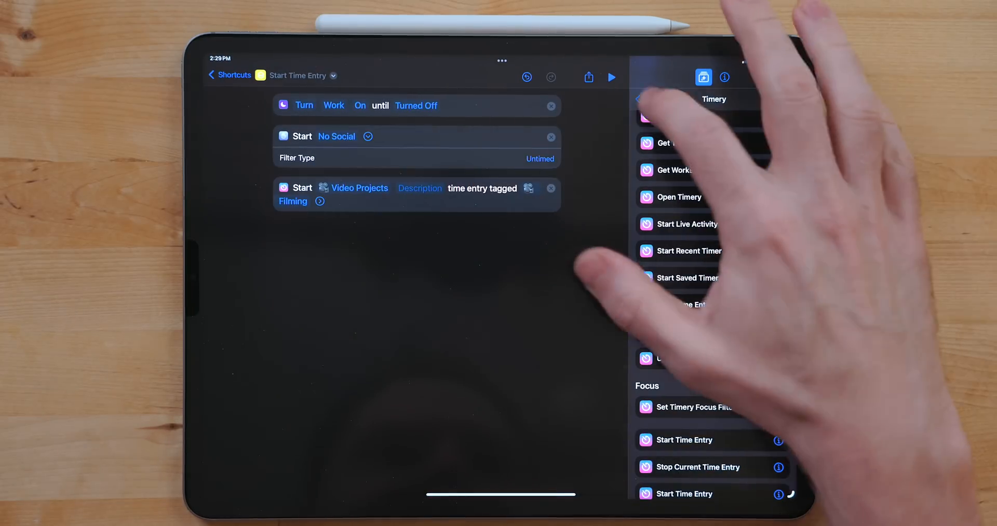
left_click(692, 103)
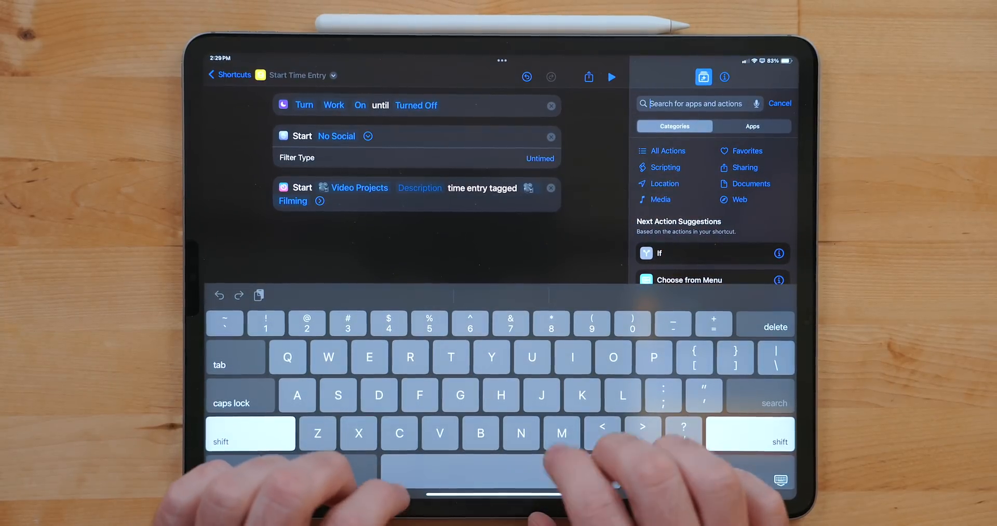
type("Focus")
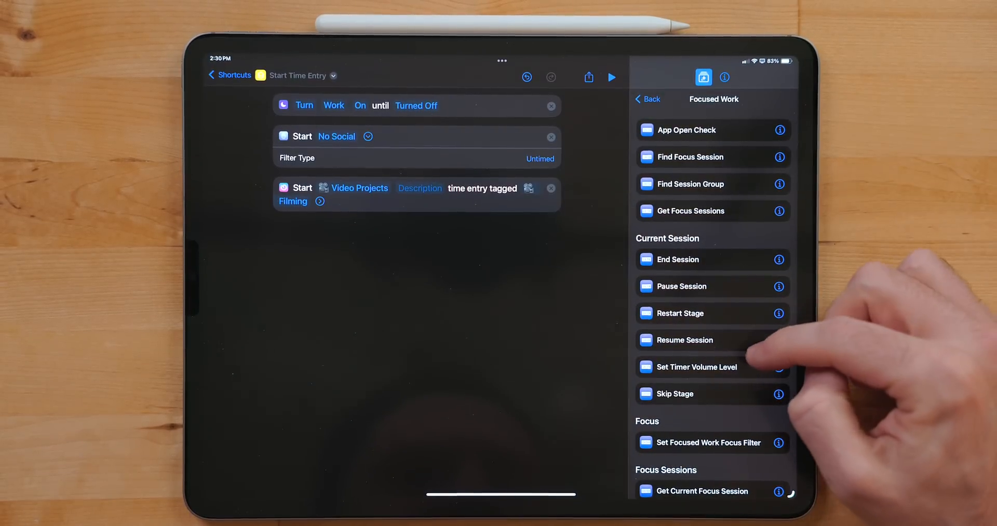
scroll("down", 3)
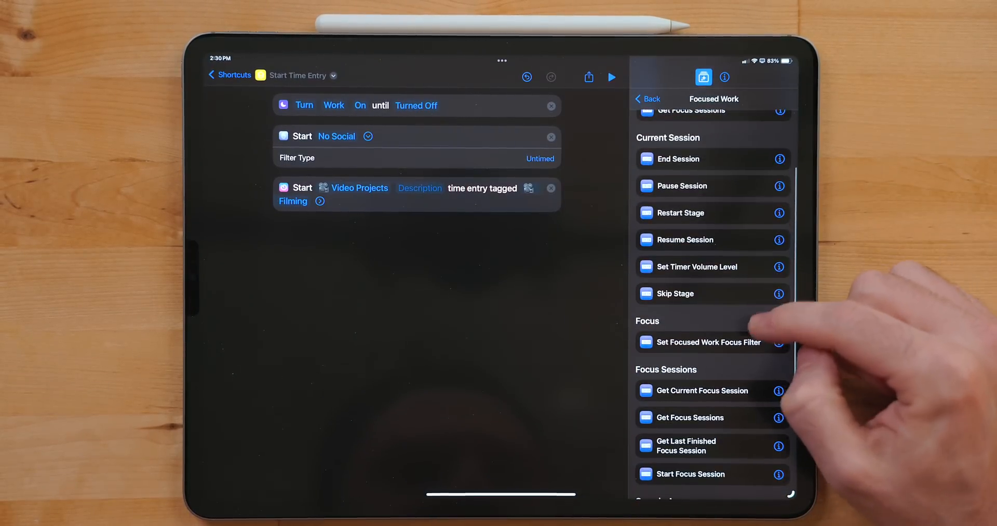